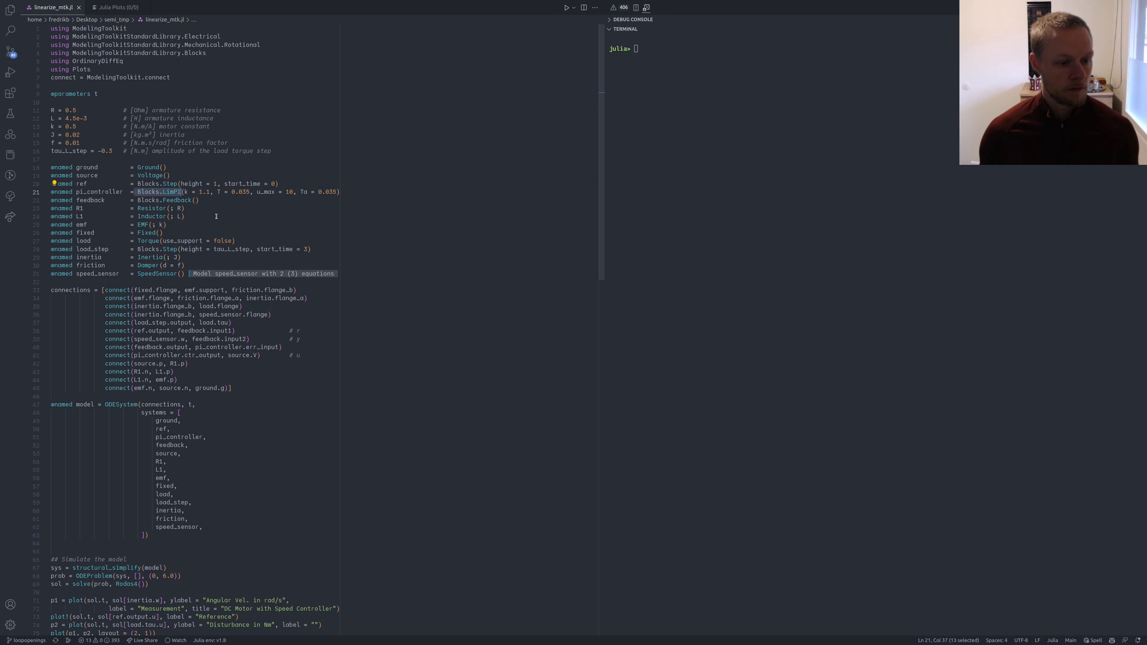
Evaluate the motor model and inspect `model` in the REPL, listing its 55 equations
scroll("down", 3)
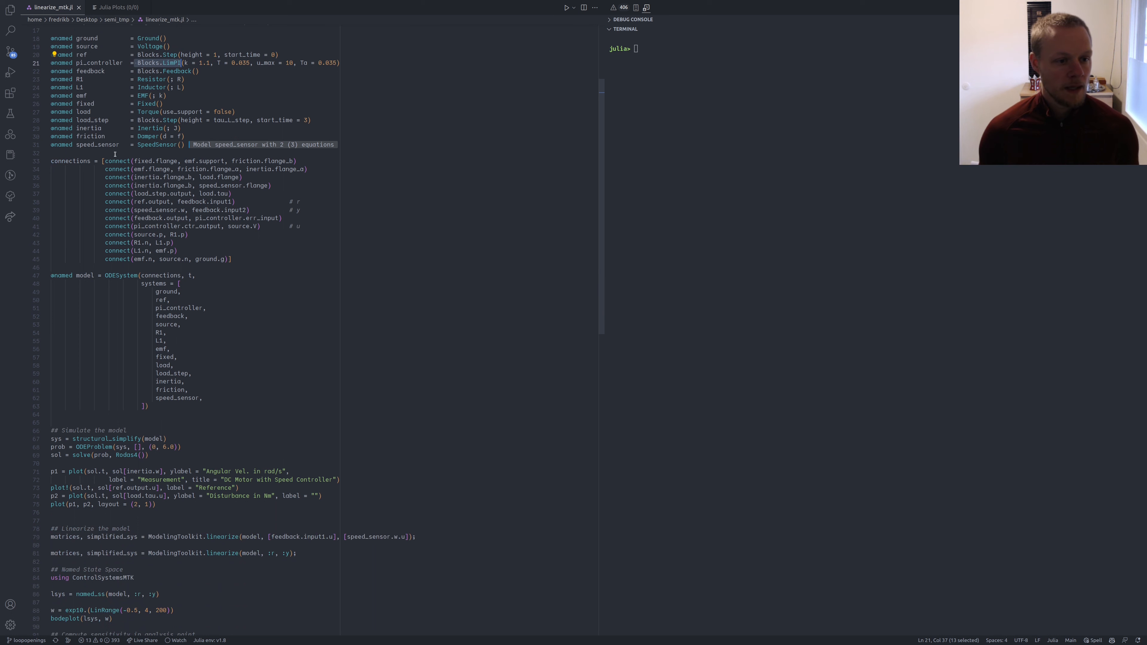
mouse_move(123, 160)
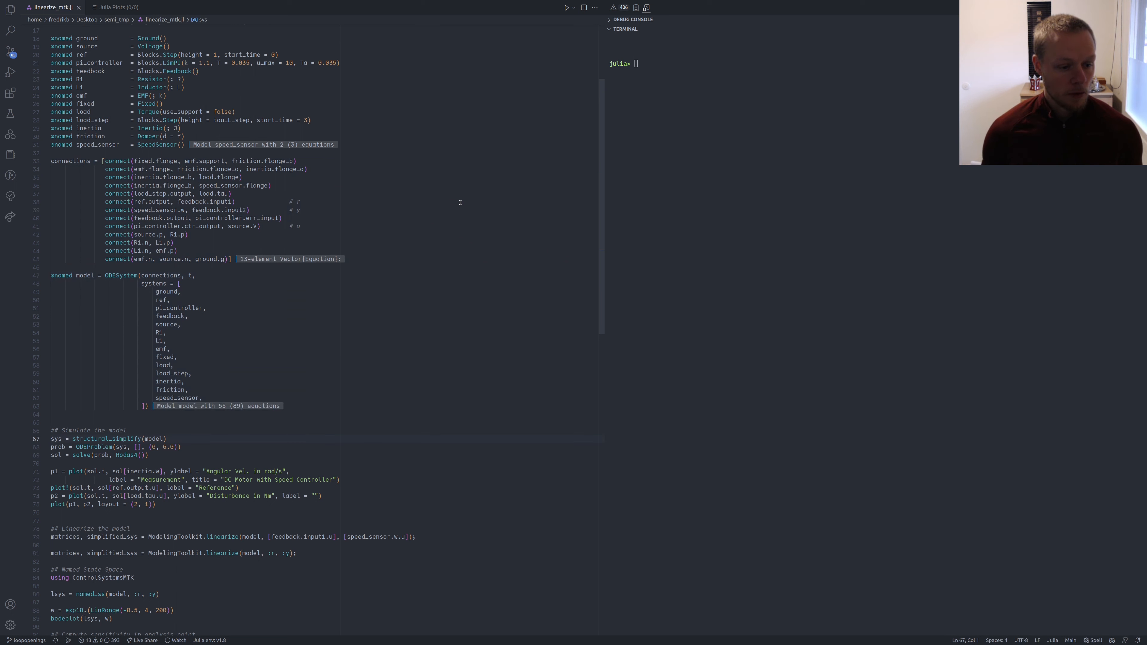
type("model")
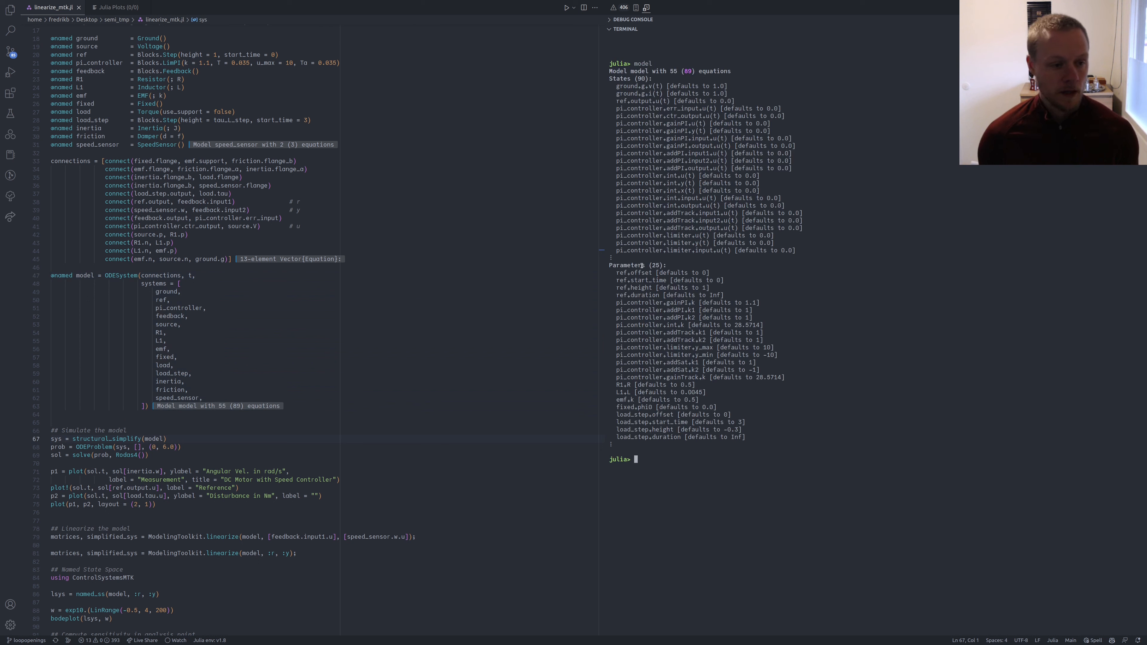
Run structural_simplify to reduce the model to 4 equations and review the output
scroll("down", 3)
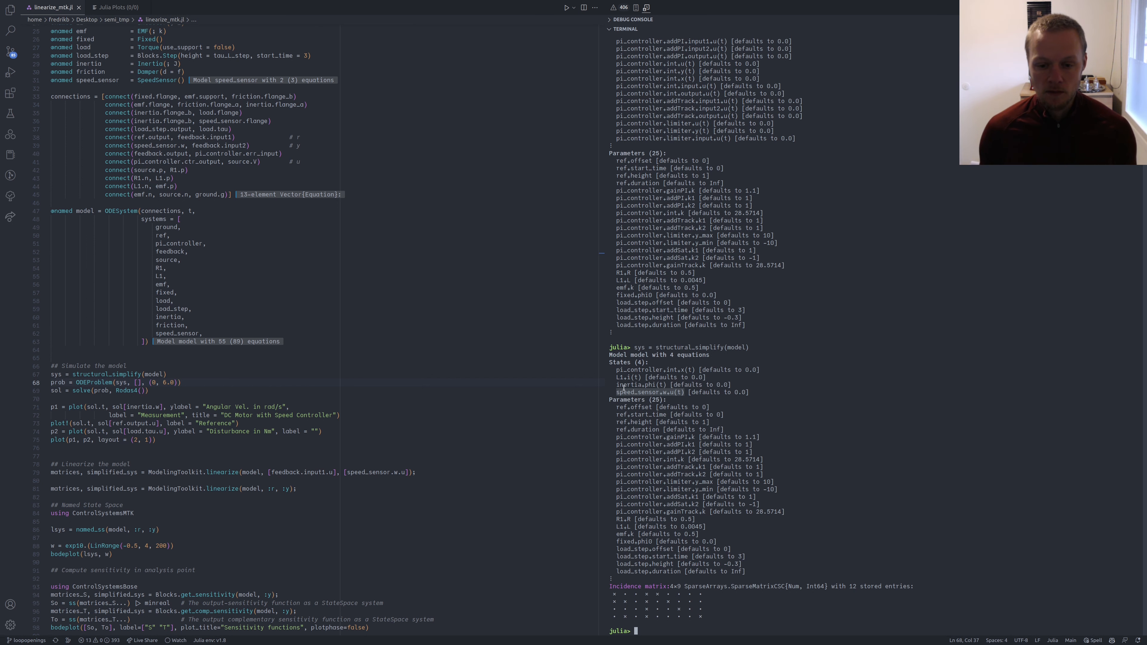
scroll("down", 3)
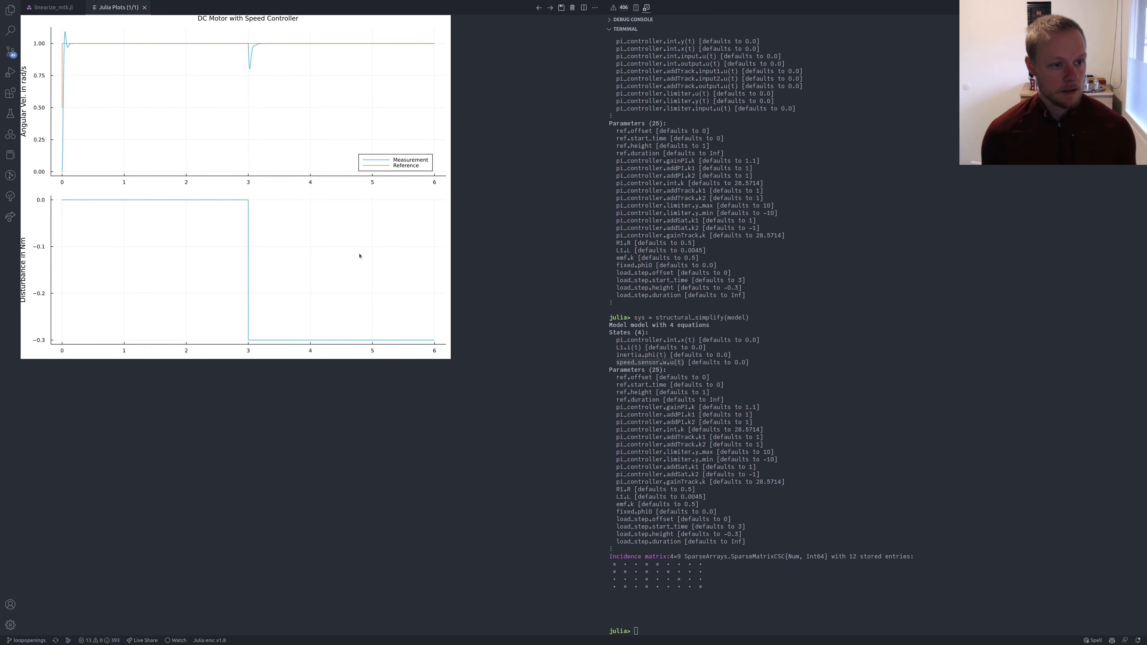
mouse_move(213, 146)
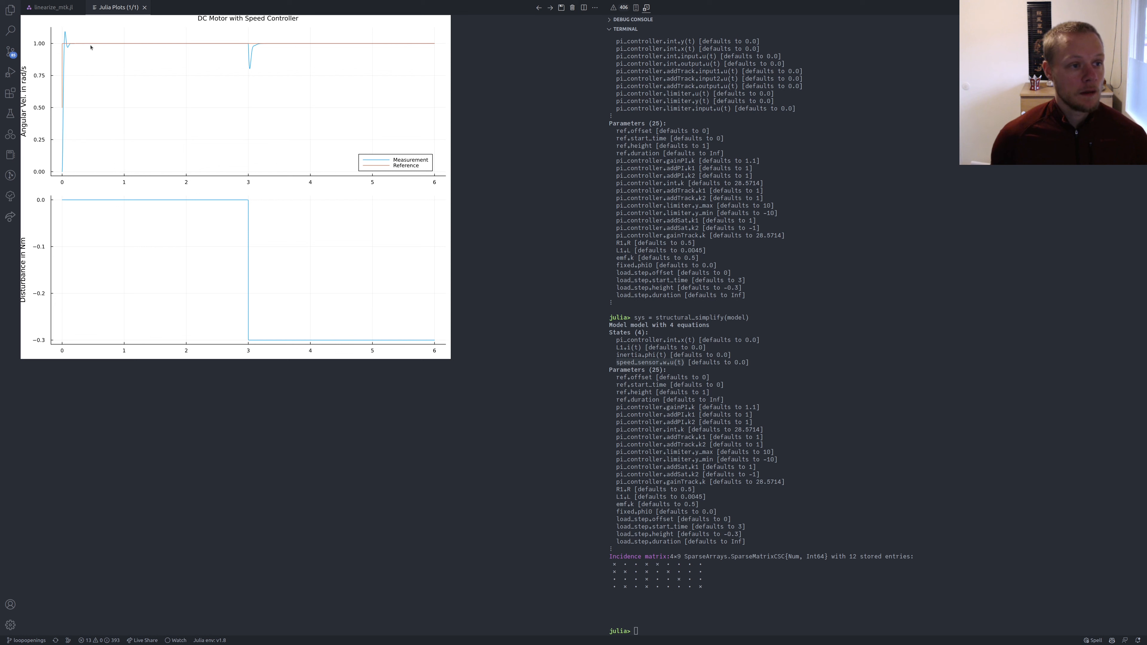
mouse_move(215, 48)
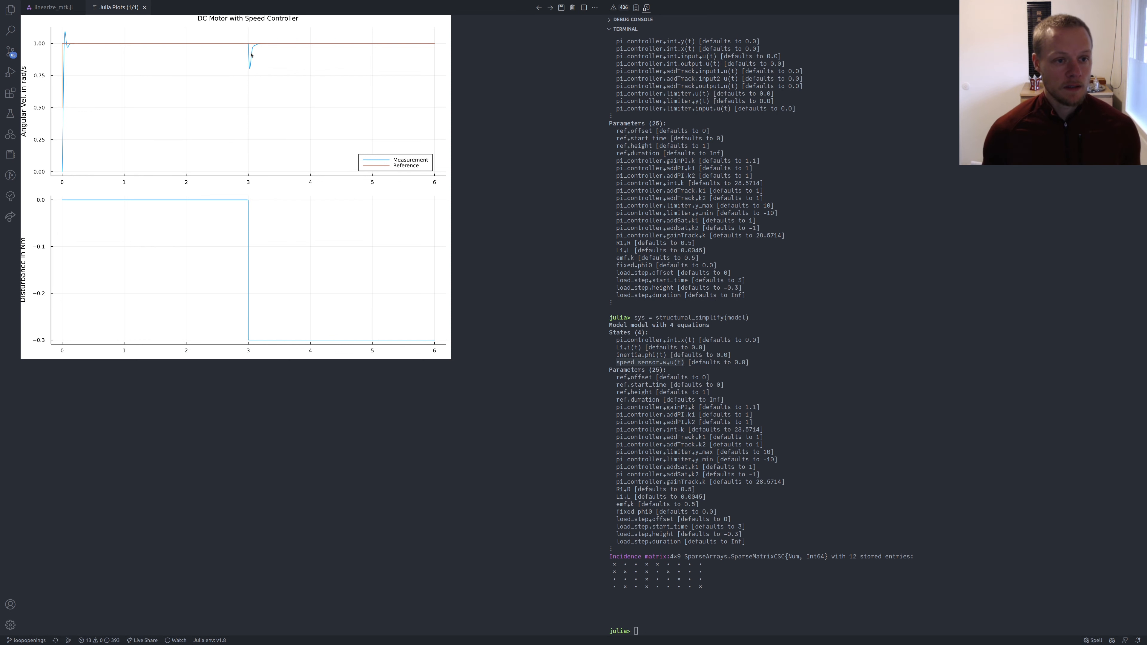
mouse_move(238, 45)
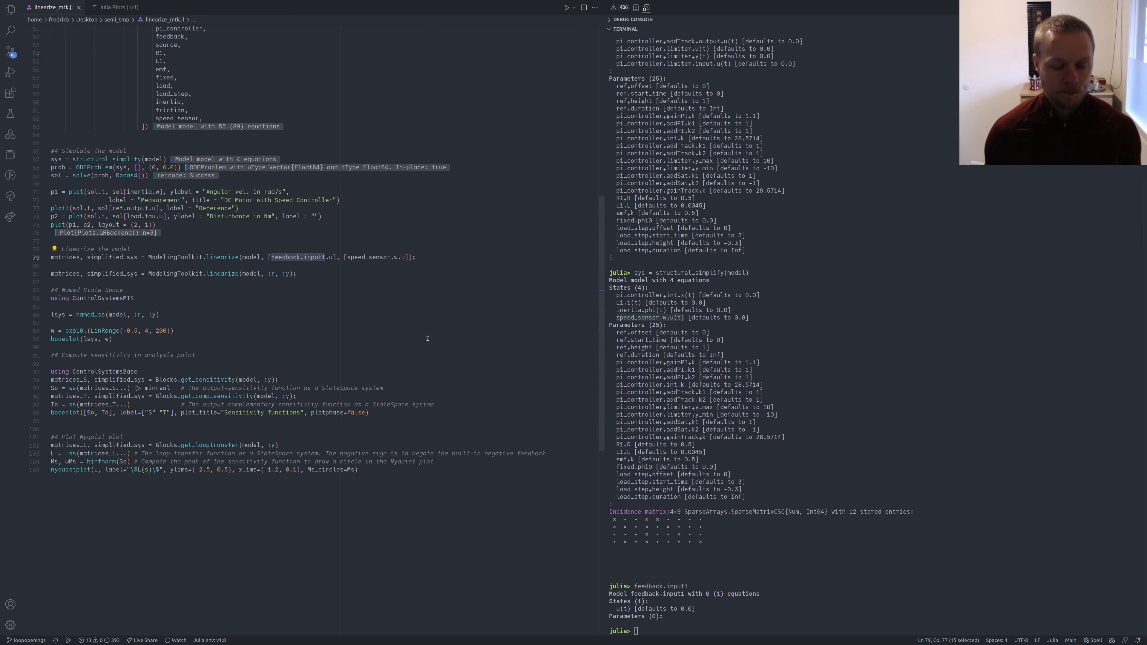
mouse_move(284, 256)
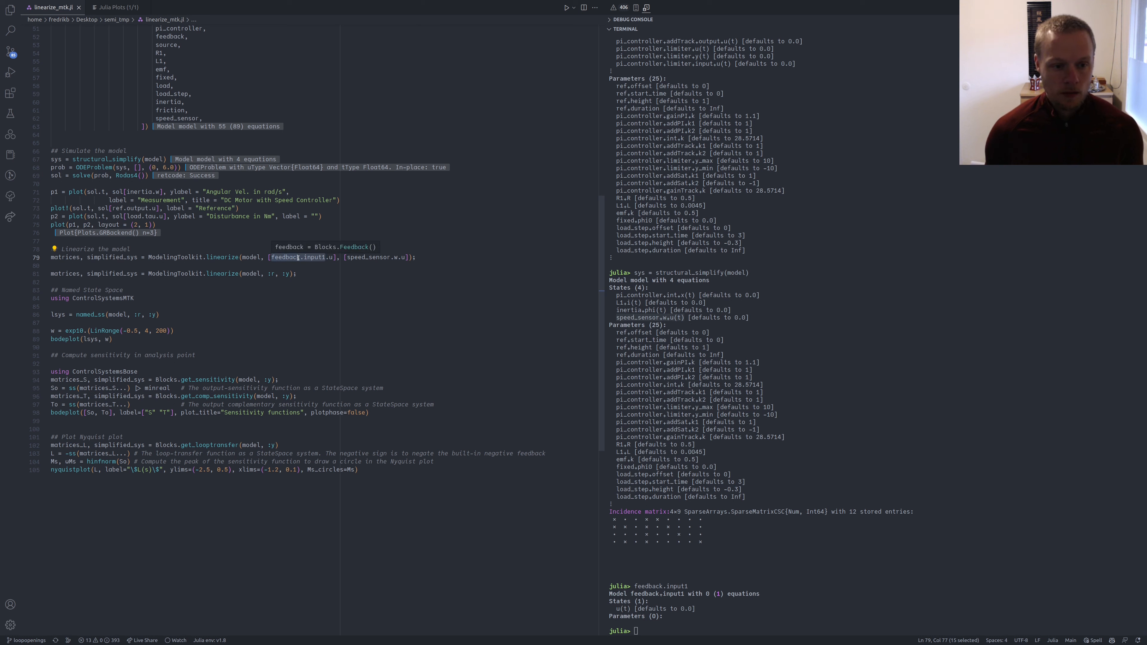
mouse_move(319, 247)
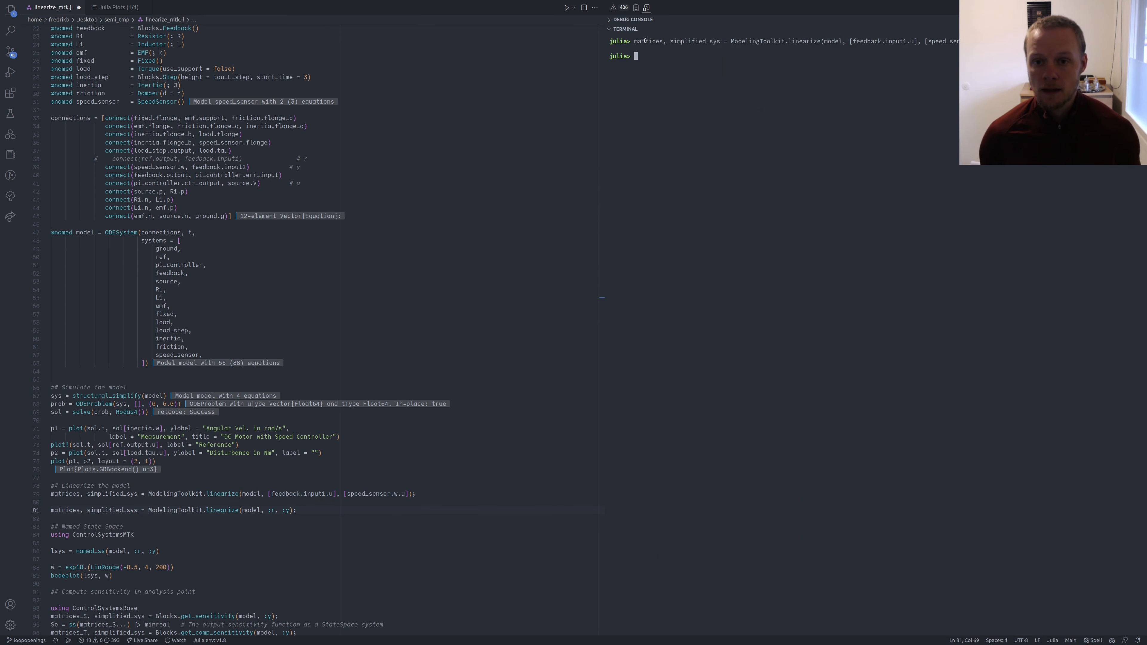
Print the linearized matrices and wrap them in ss(...) as a continuous-time state-space model
type("matrices")
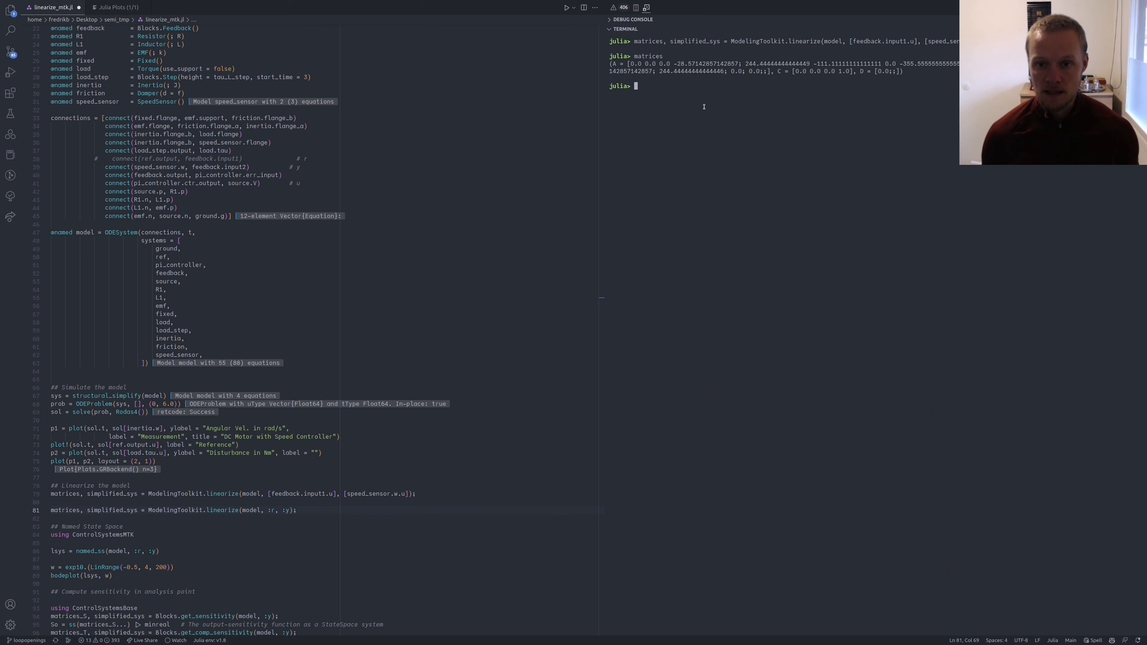
type("ss(matrices...")
left_click(202, 158)
type(", :r")
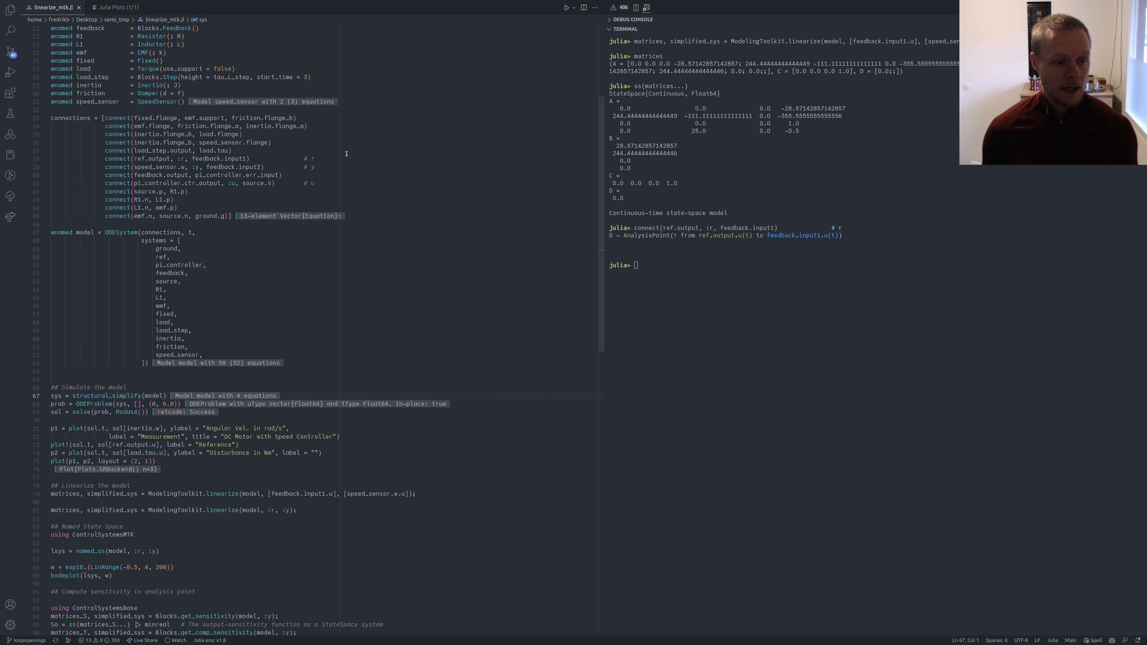
Linearize the model between r and y and load ControlSystemsMTK in a fresh REPL
scroll("down", 3)
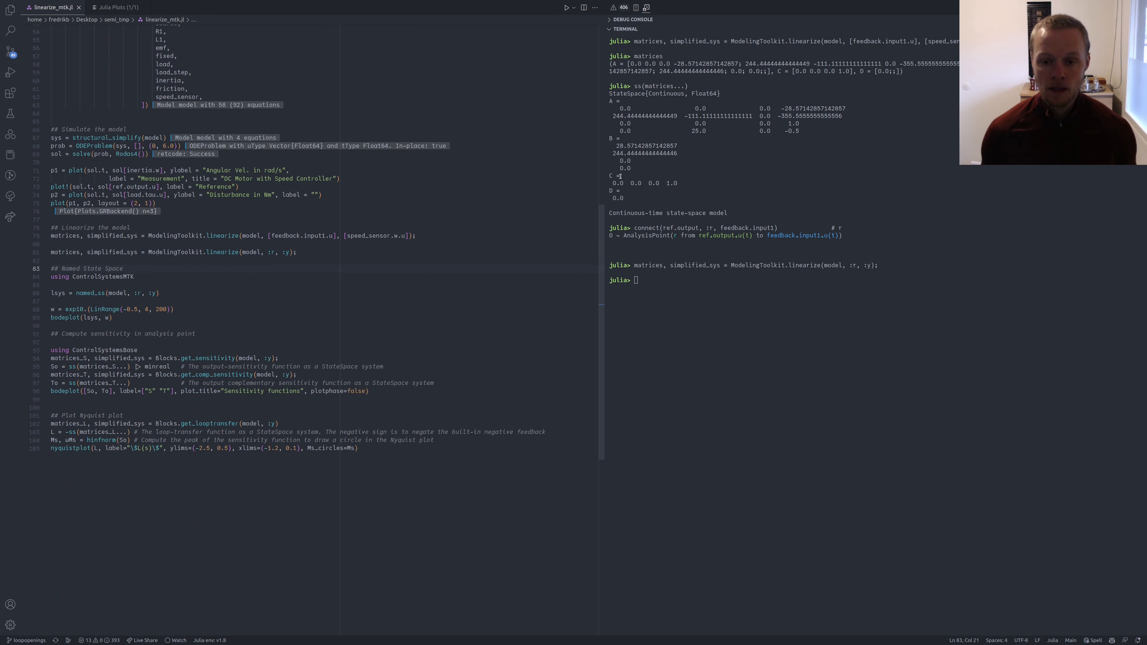
type("matrices")
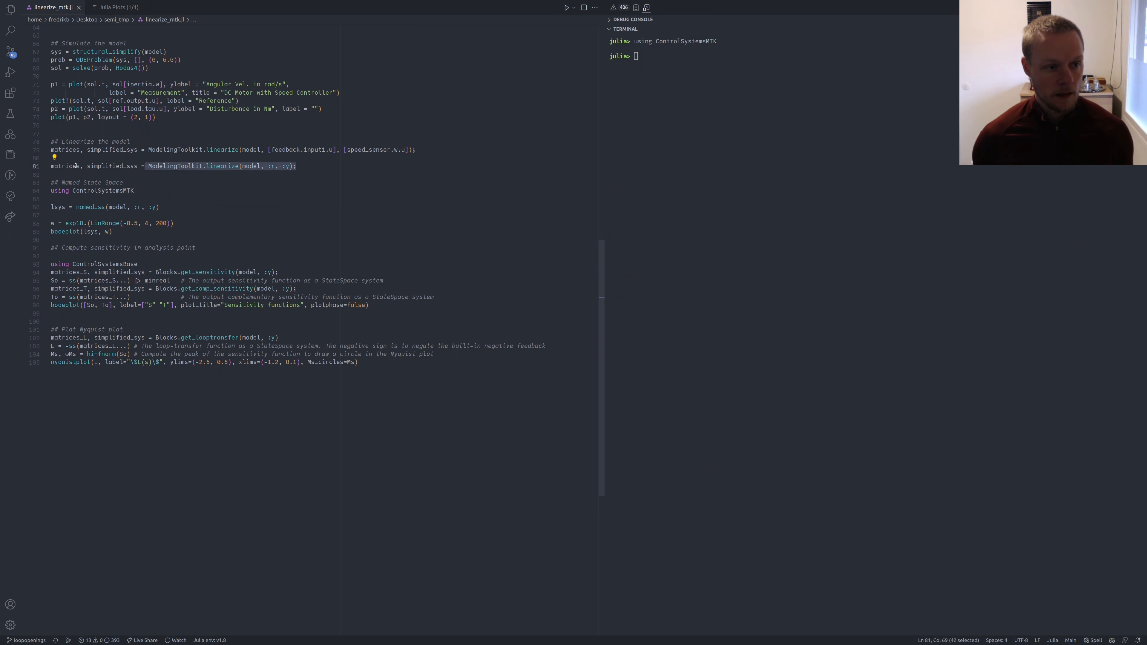
Run lsys = named_ss(model, :r, :y) to print the named state-space model
double_click(111, 166)
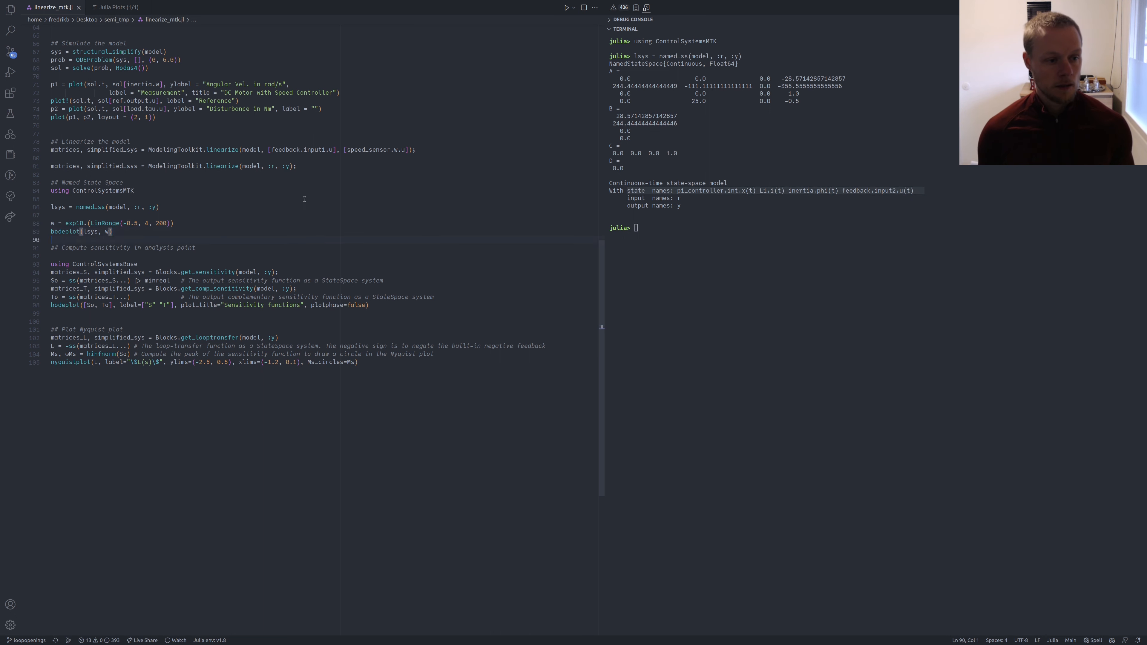
Load ControlSystemsBase for the Bode plot of lsys, then go back to linearize_mtk.jl
type("using ControlSystemsBase")
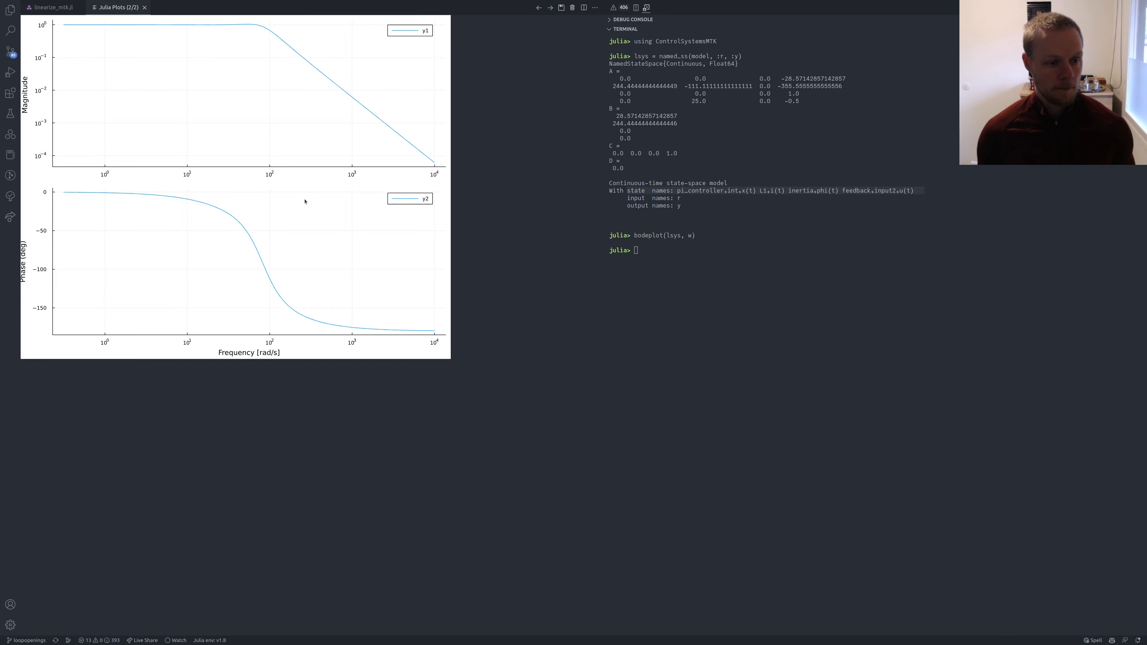
mouse_move(134, 132)
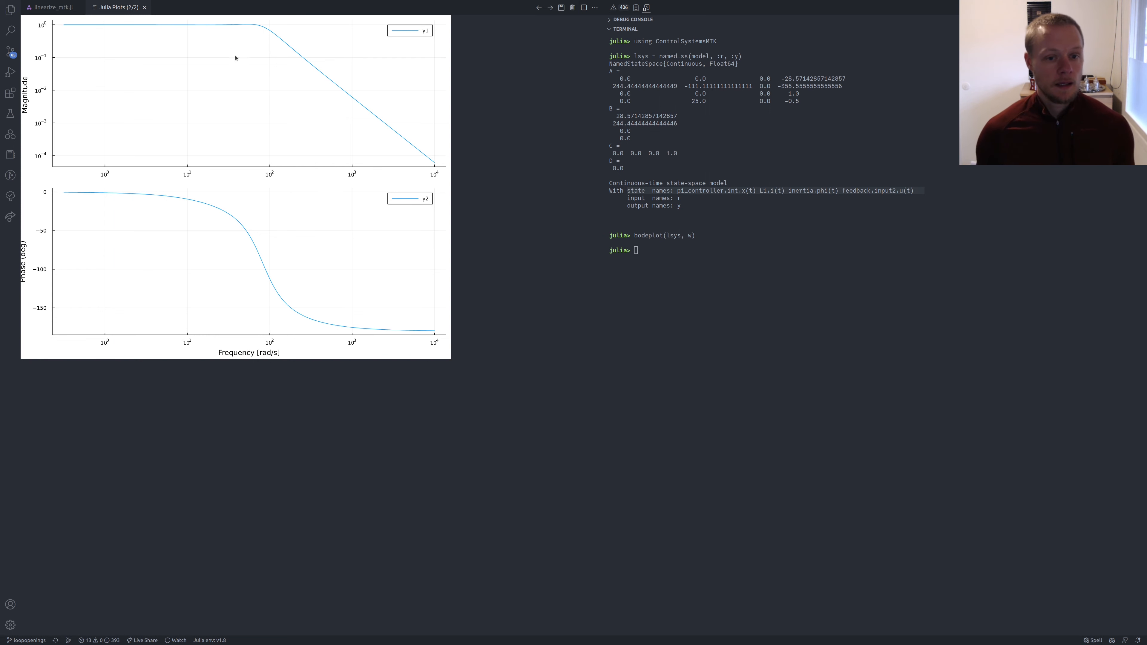
mouse_move(344, 120)
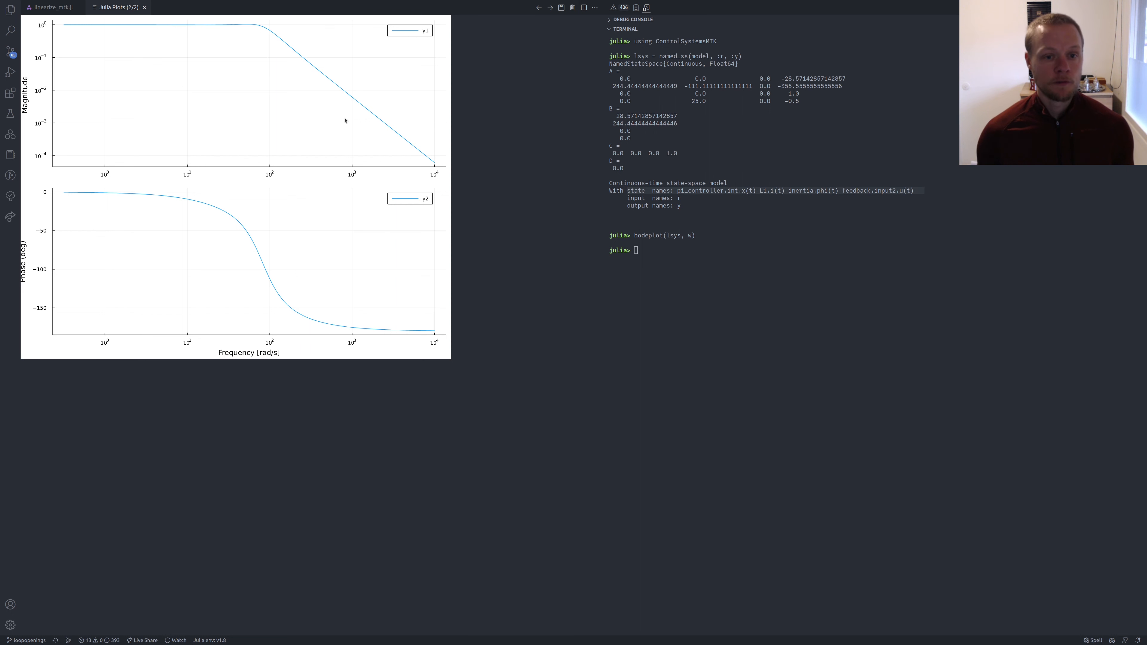
mouse_move(415, 100)
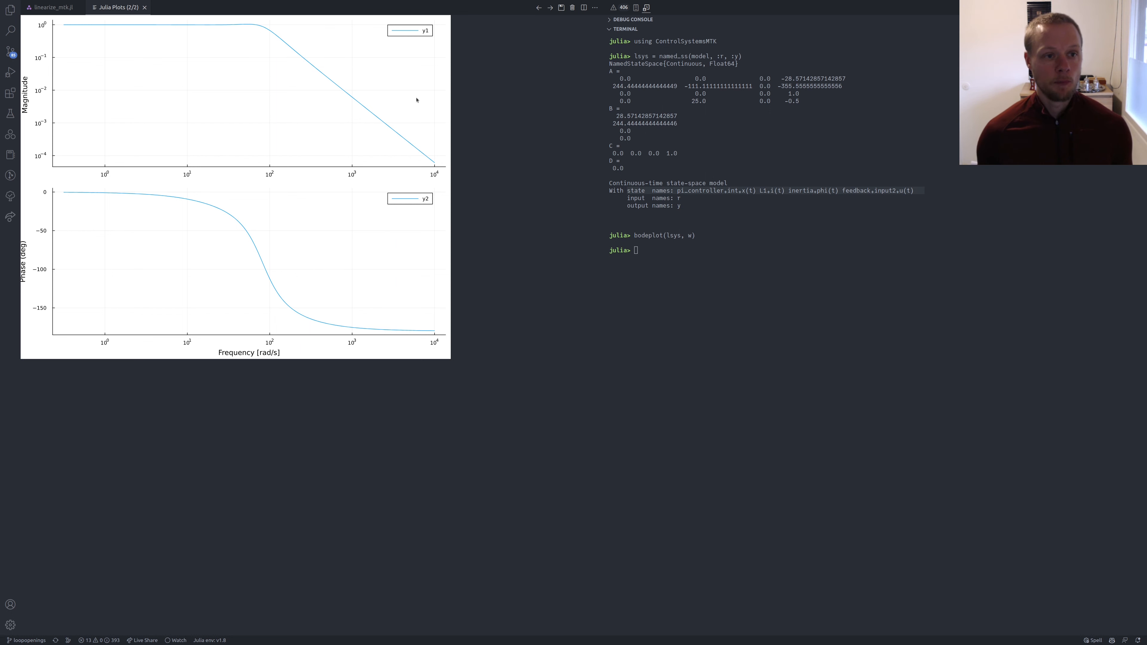
mouse_move(123, 48)
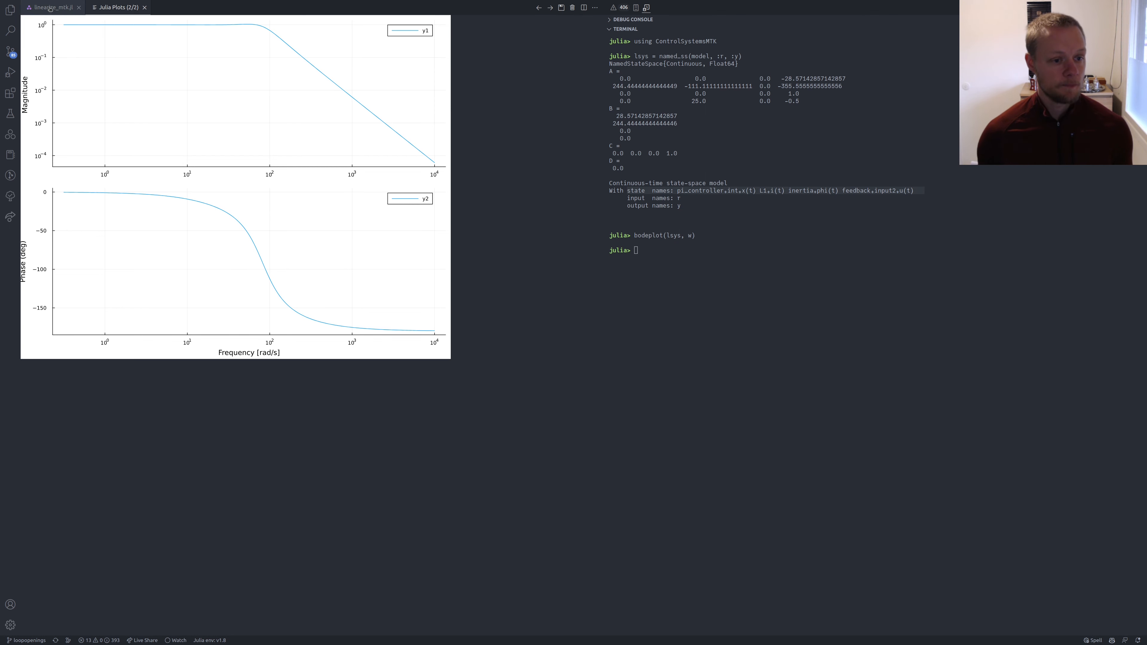
left_click(49, 7)
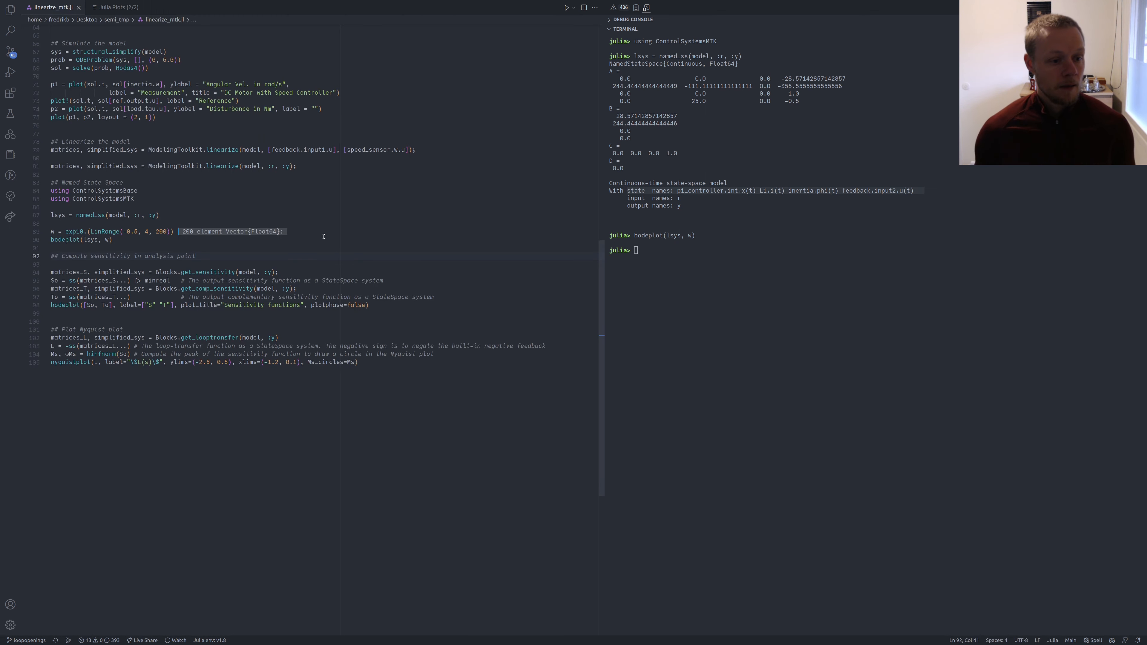
scroll("down", 3)
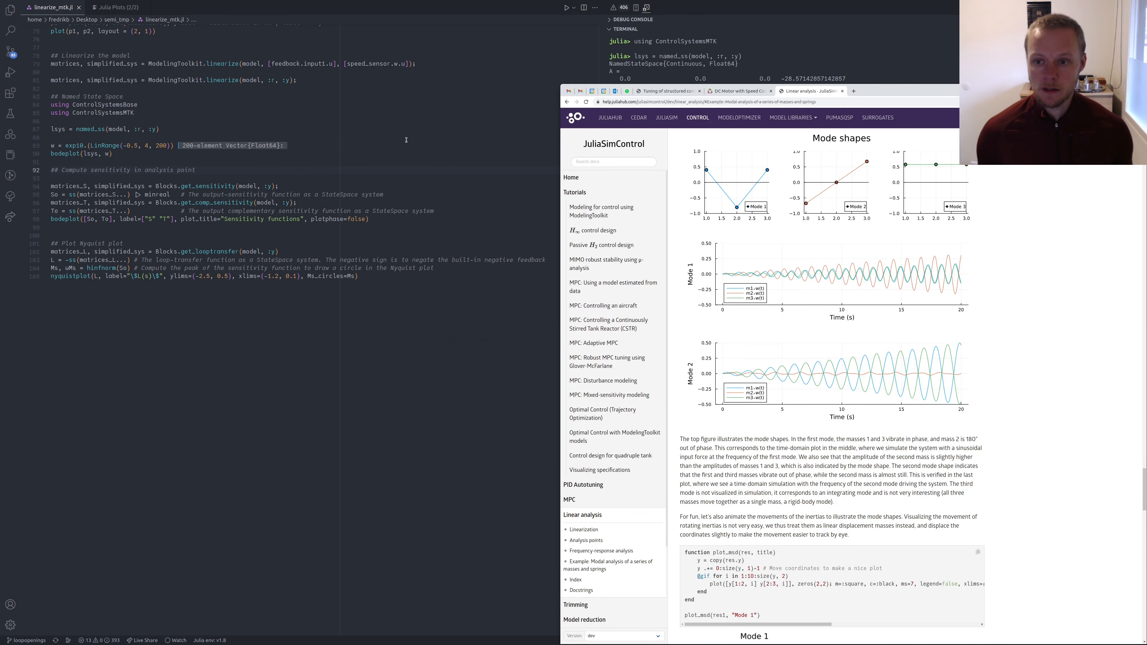
Scroll the DC motor tutorial to its Closed-loop analysis section with S and T
left_click(737, 90)
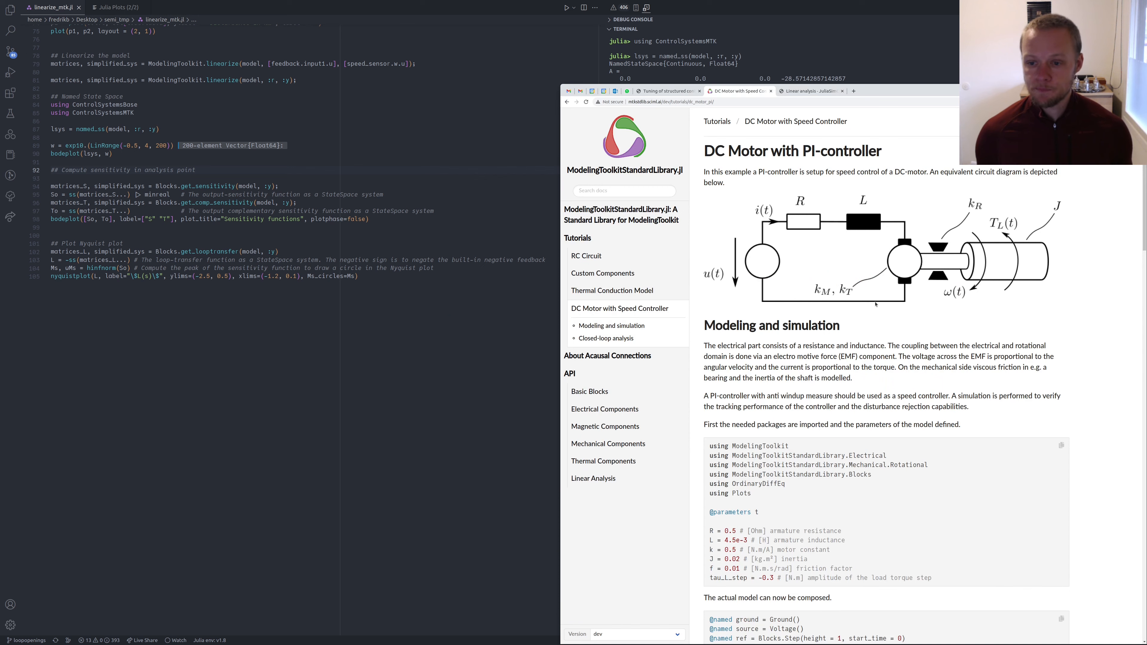
scroll("down", 3)
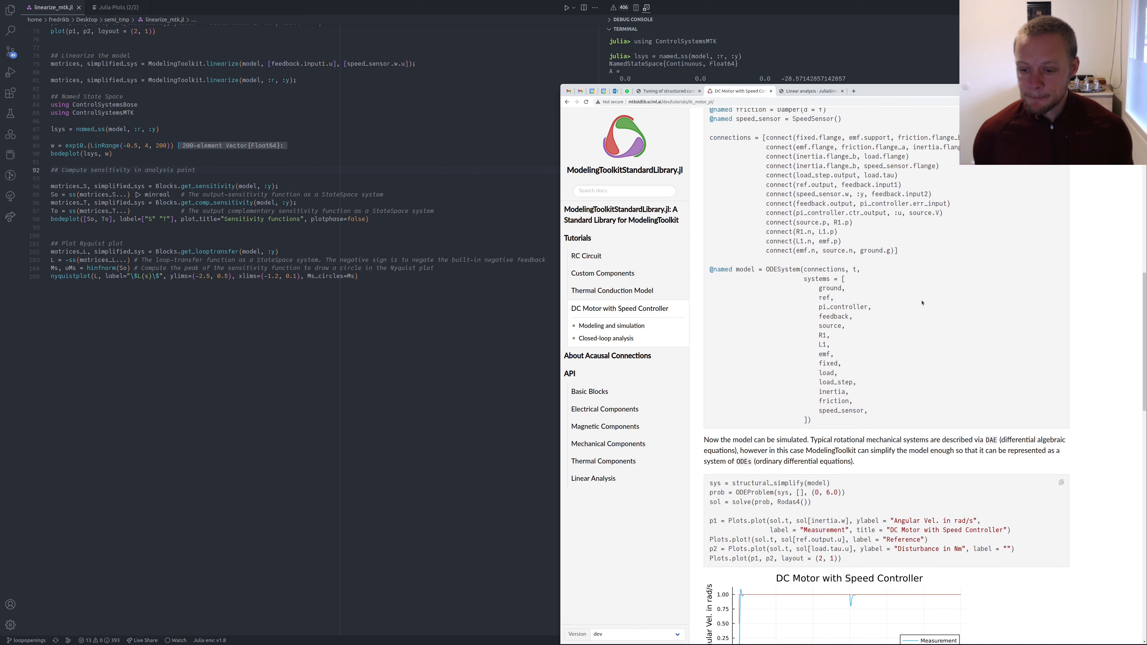
scroll("down", 3)
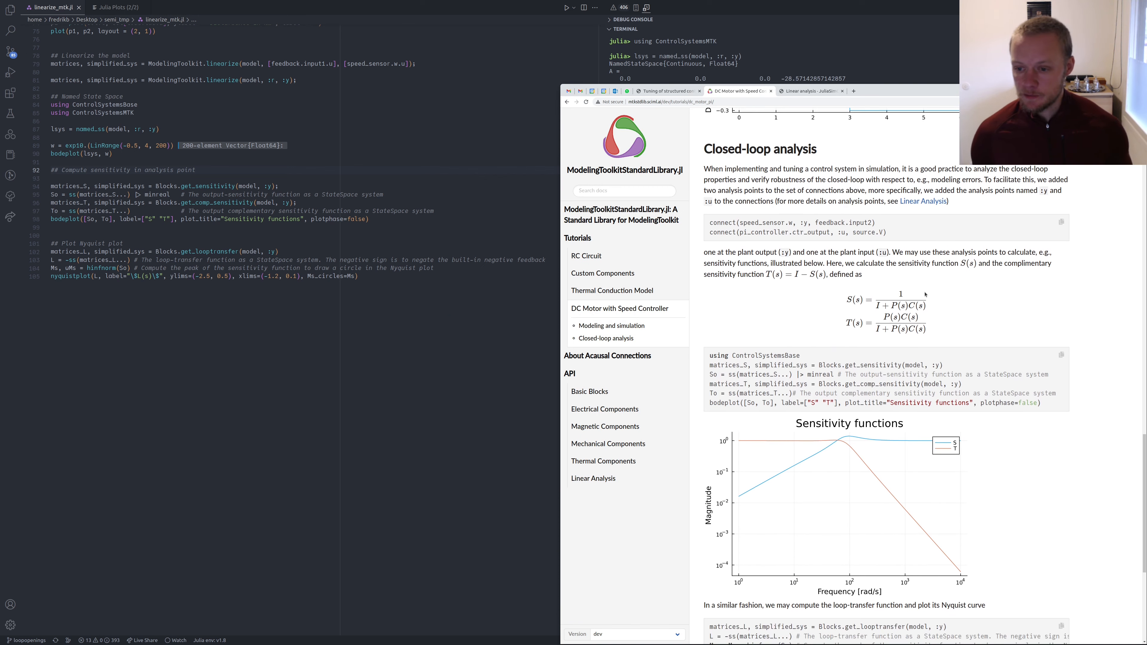
scroll("down", 3)
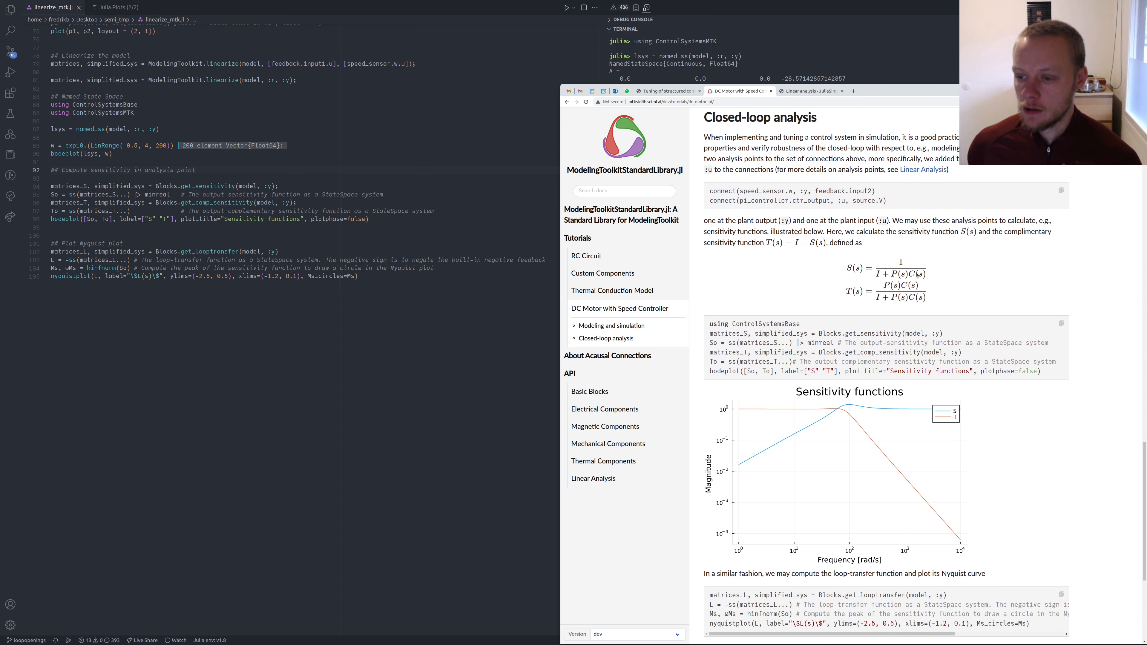
mouse_move(851, 264)
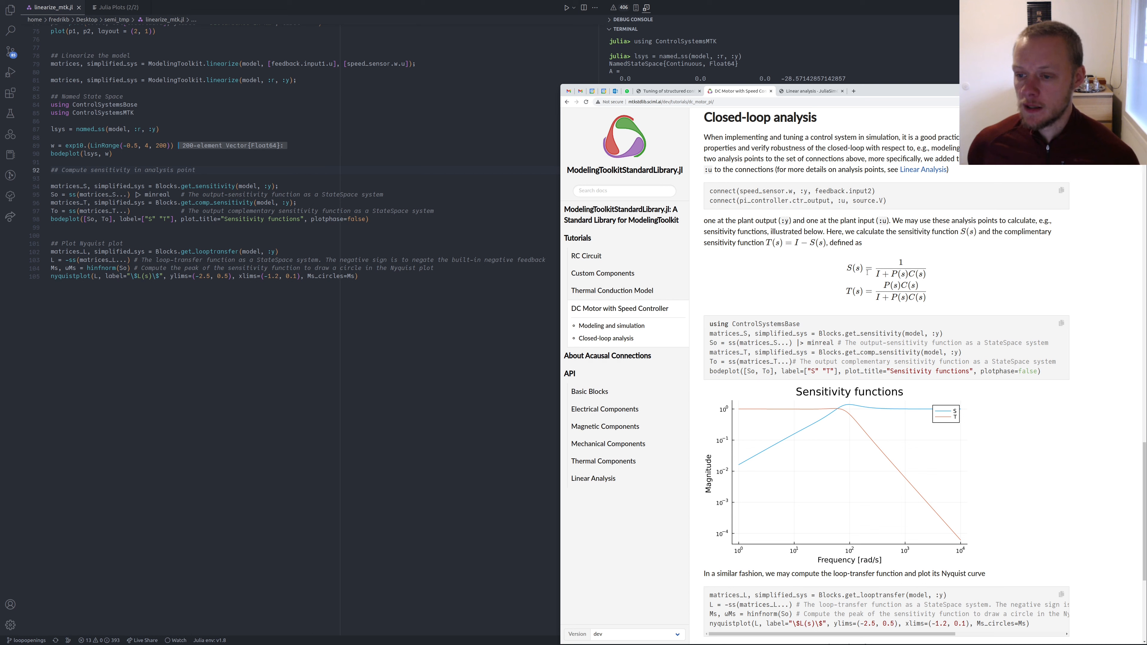
mouse_move(846, 257)
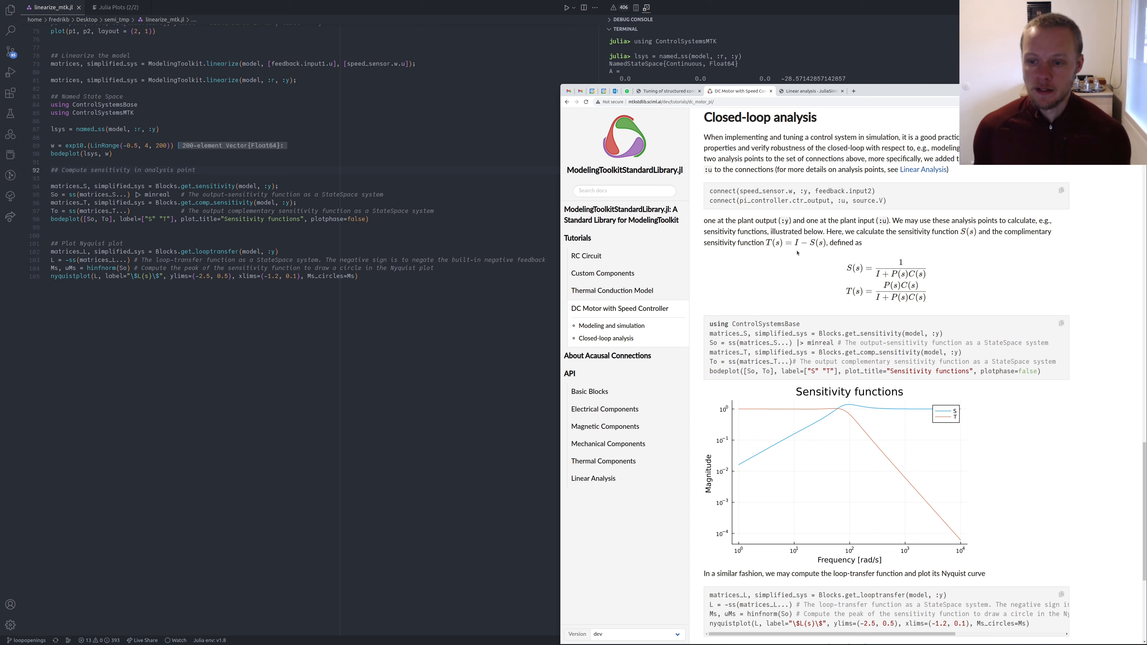
mouse_move(659, 180)
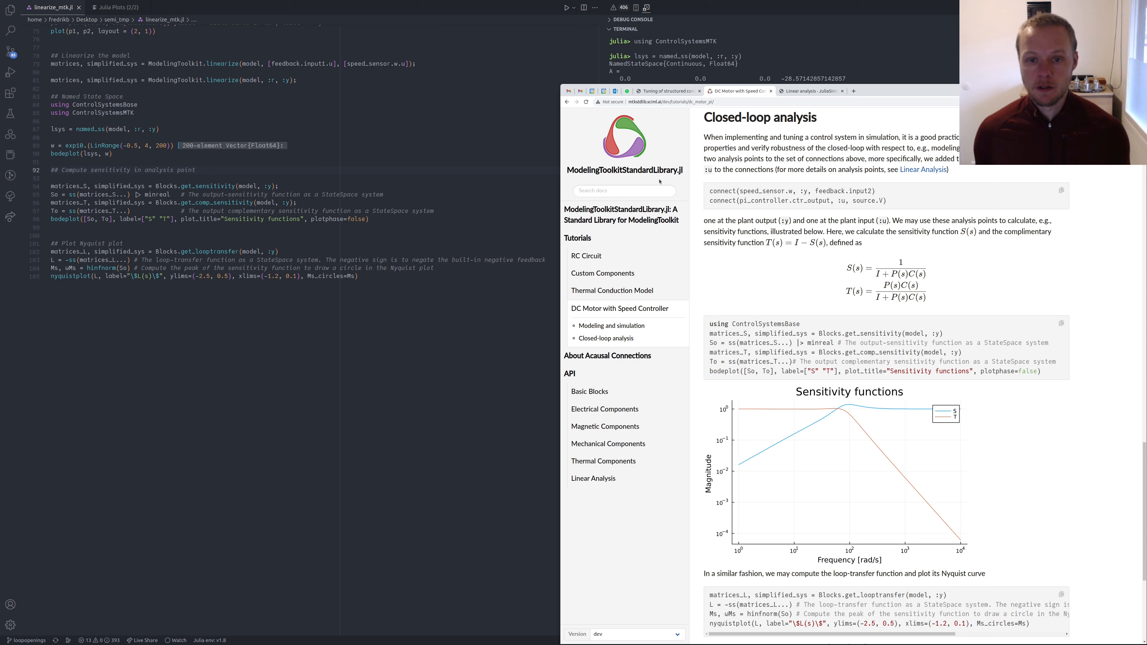
mouse_move(665, 153)
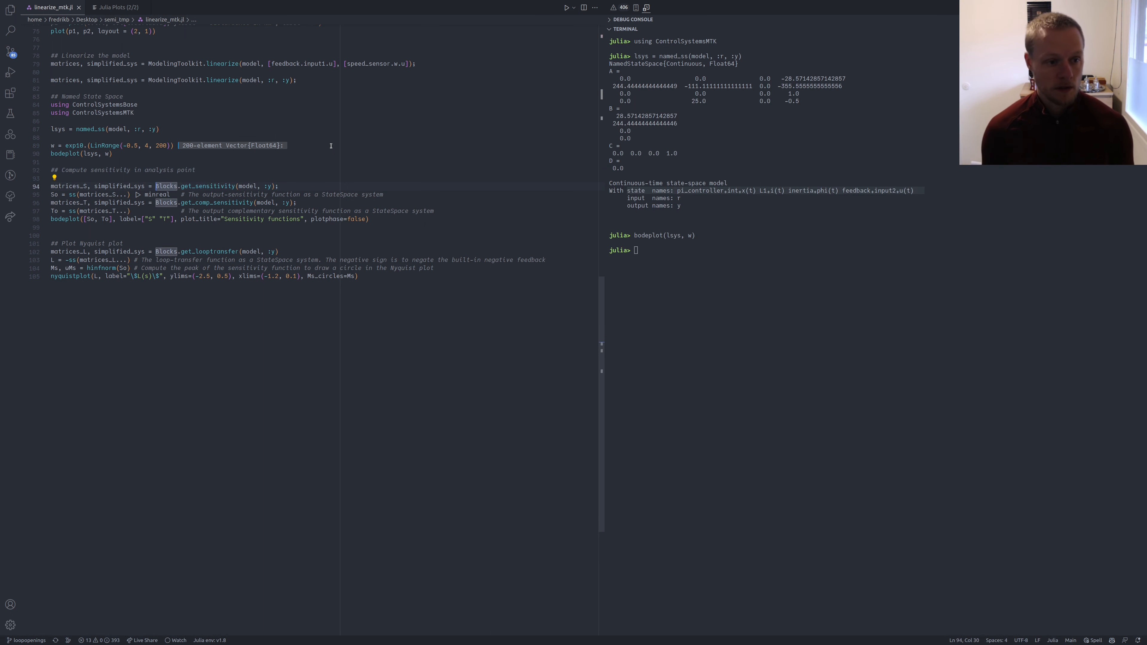
Run get_sensitivity and build So as a minimal state-space model, selecting matrices_T next
left_click(248, 186)
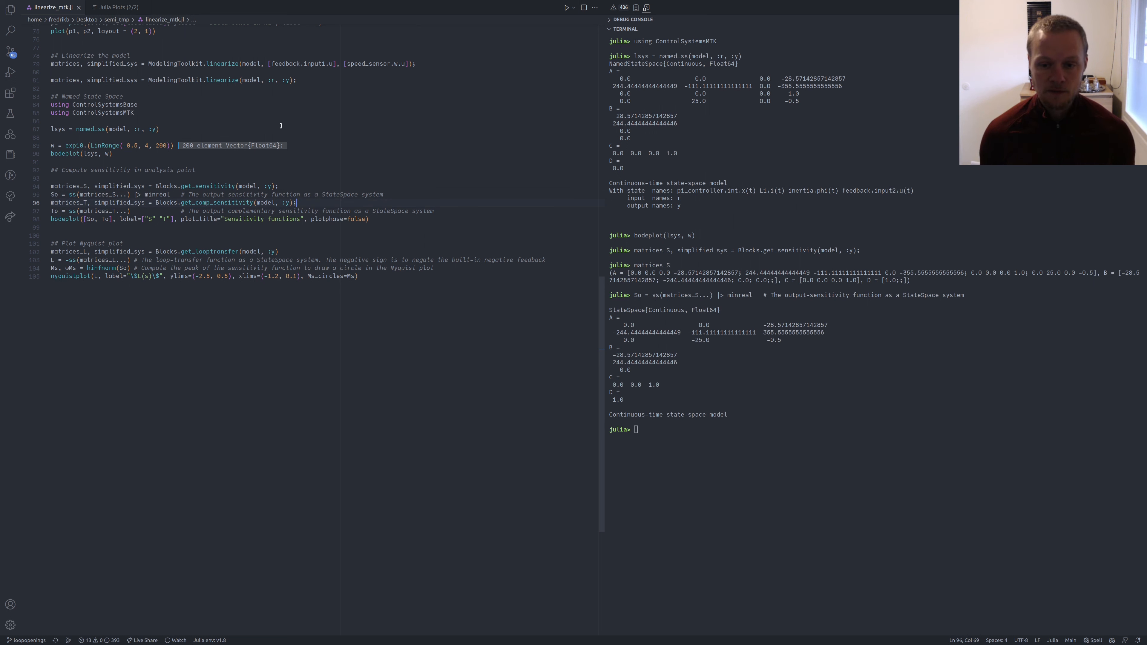
double_click(155, 193)
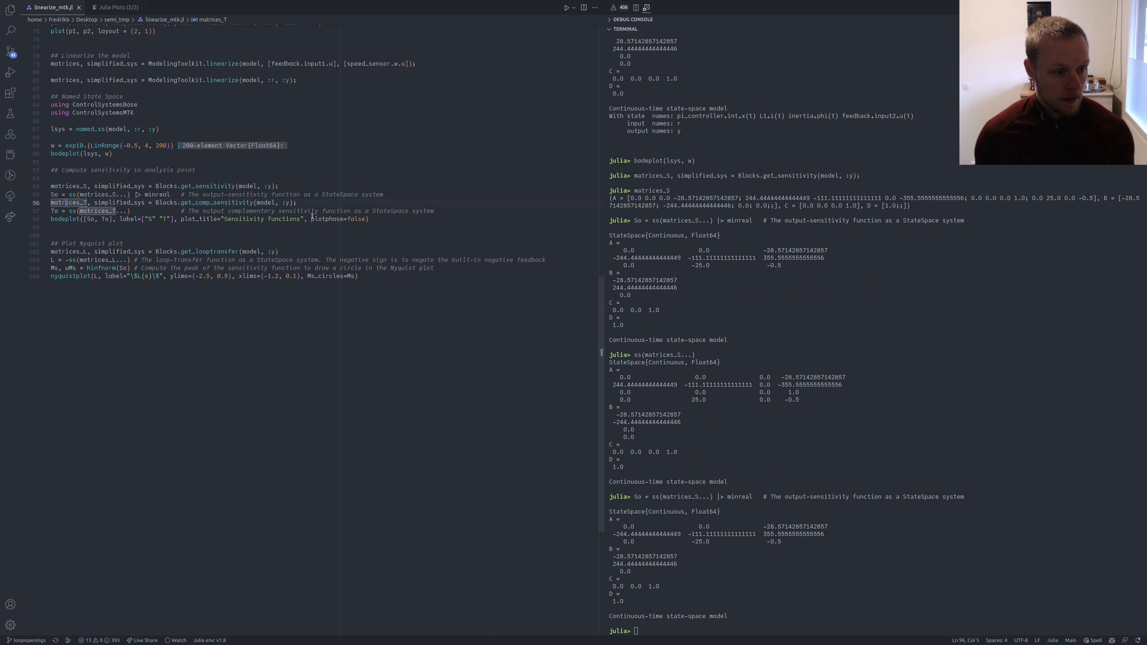
mouse_move(312, 216)
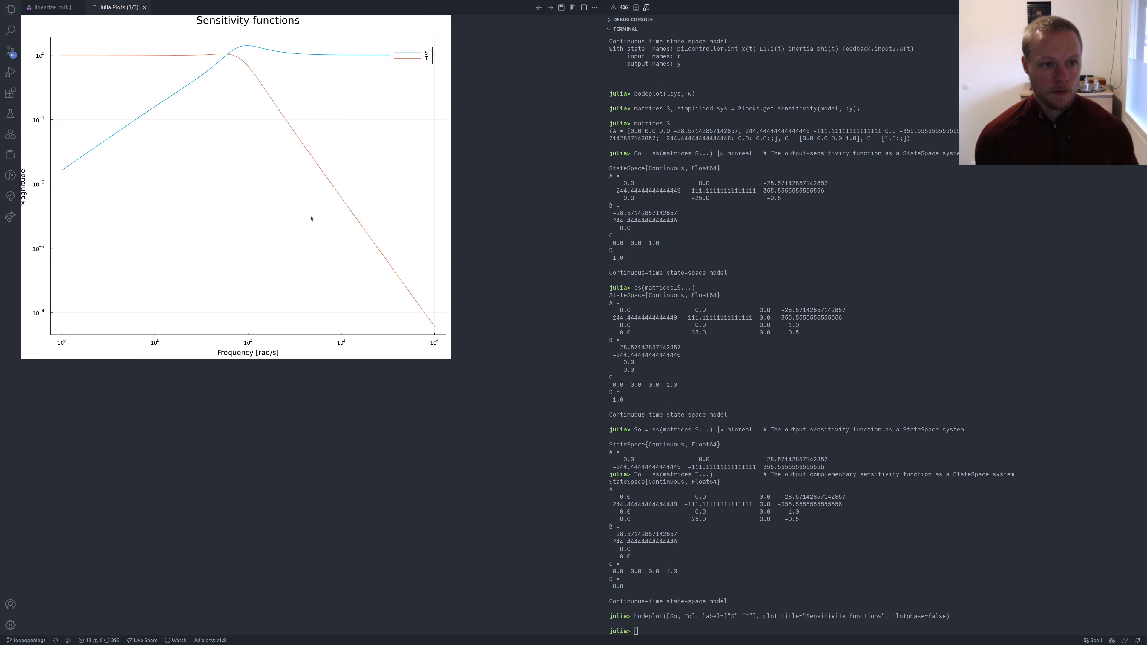
mouse_move(271, 173)
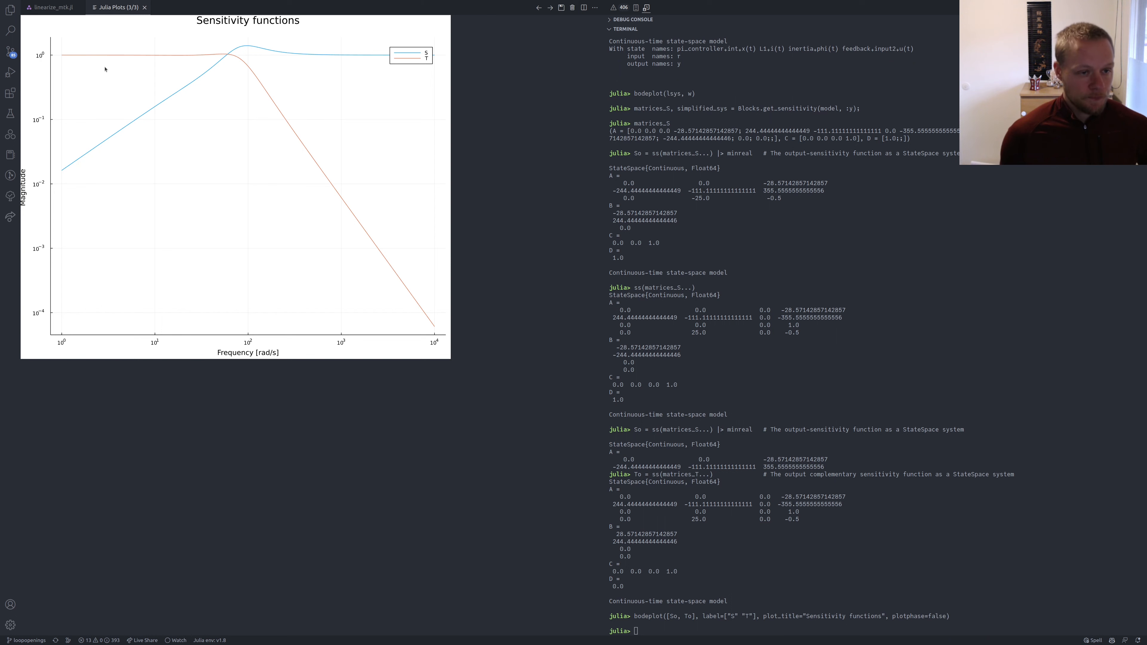
mouse_move(251, 57)
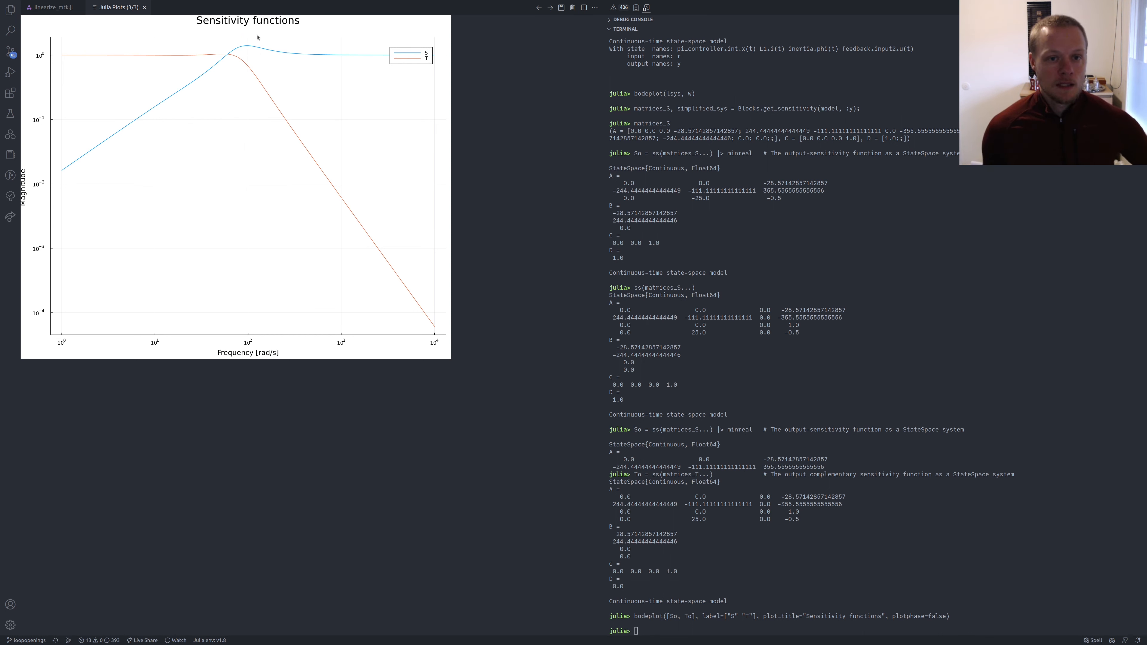
mouse_move(211, 62)
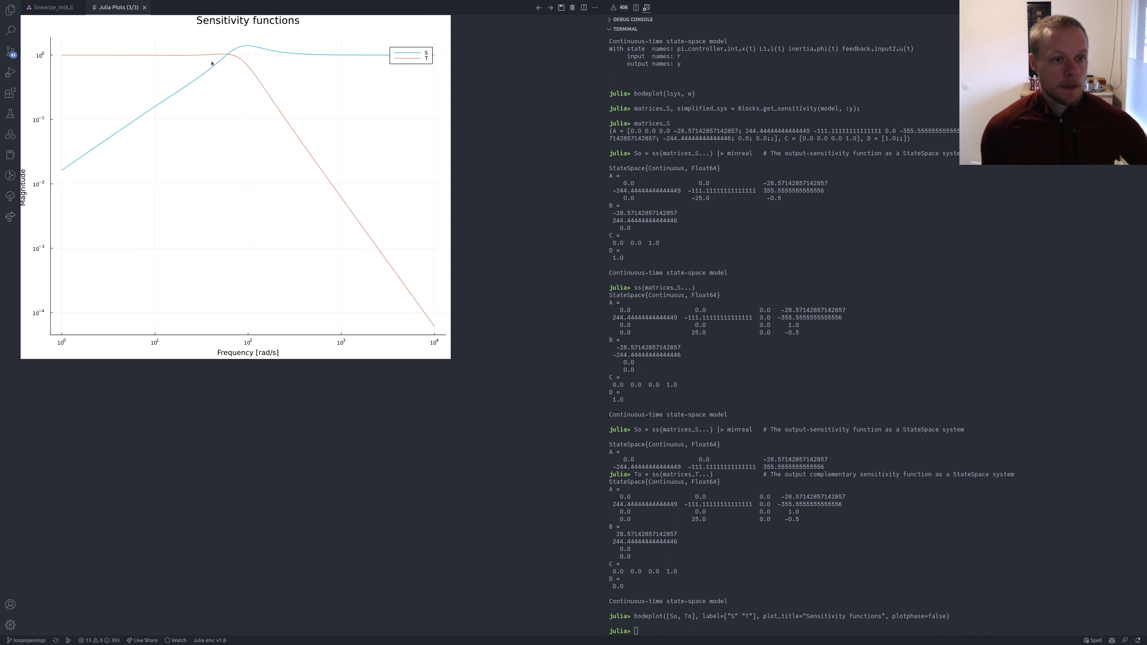
mouse_move(231, 133)
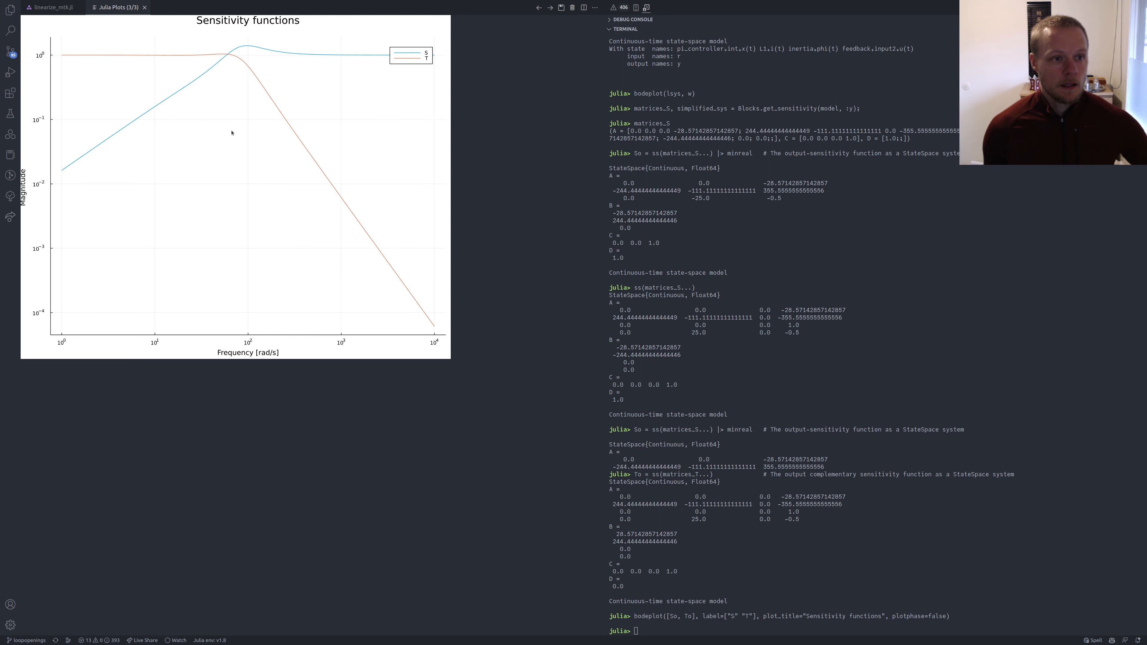
After the Sensitivity functions plot of S and T, return to linearize_mtk.jl
left_click(51, 6)
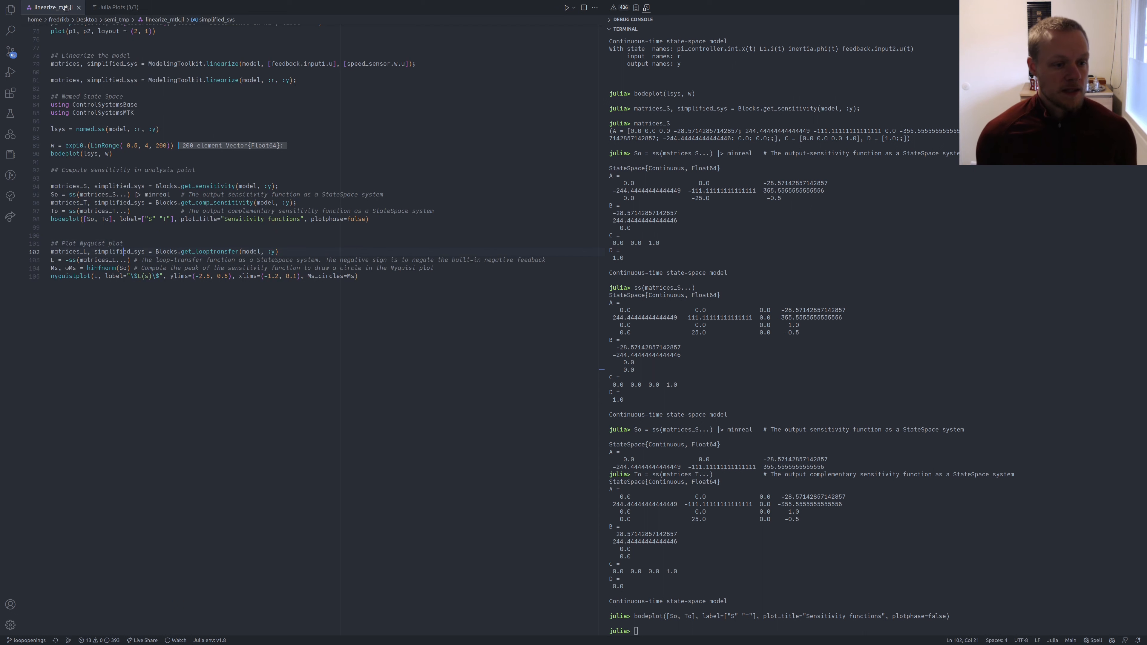
Compute the loop transfer L and sensitivity peak Ms ≈ 1.40, then return to the script
double_click(117, 251)
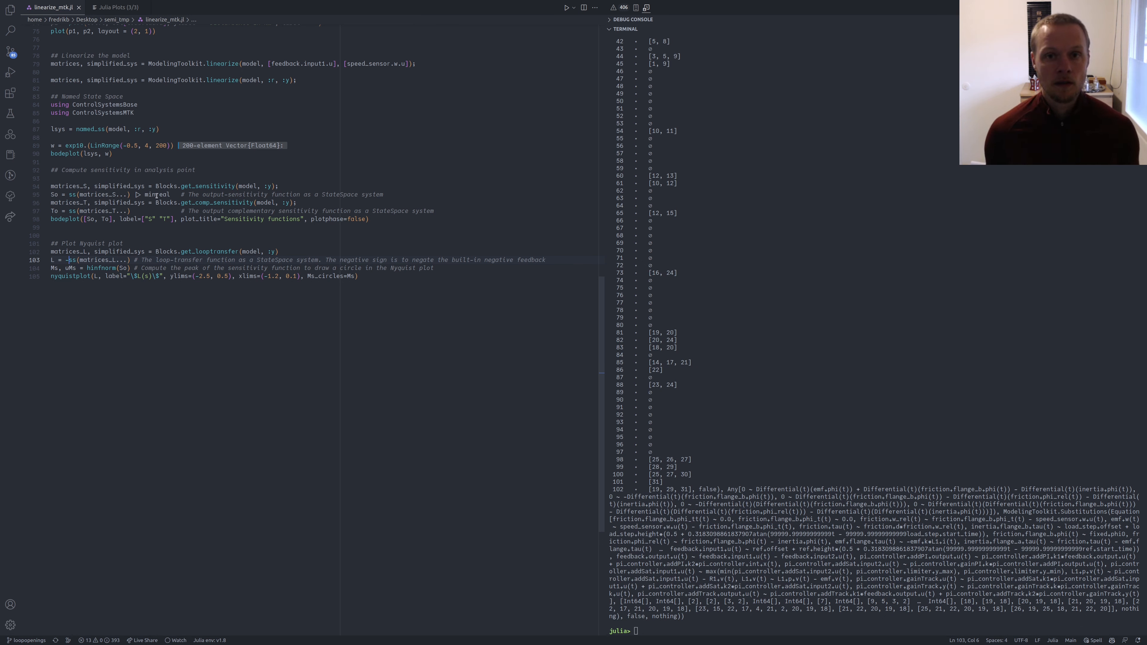
mouse_move(171, 170)
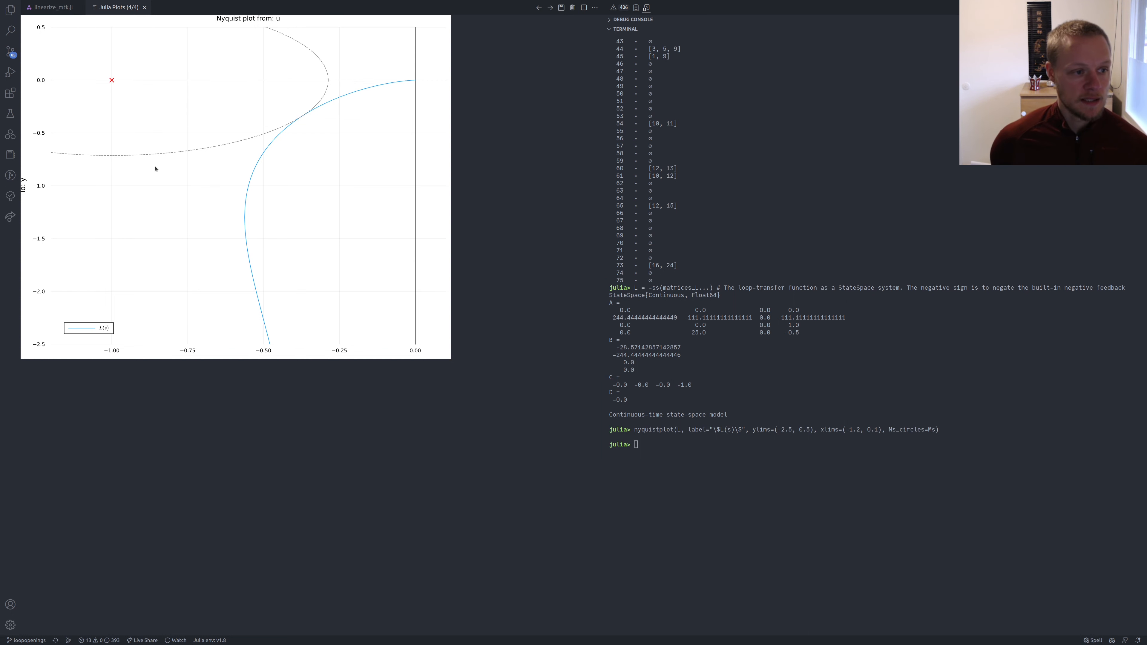
mouse_move(304, 119)
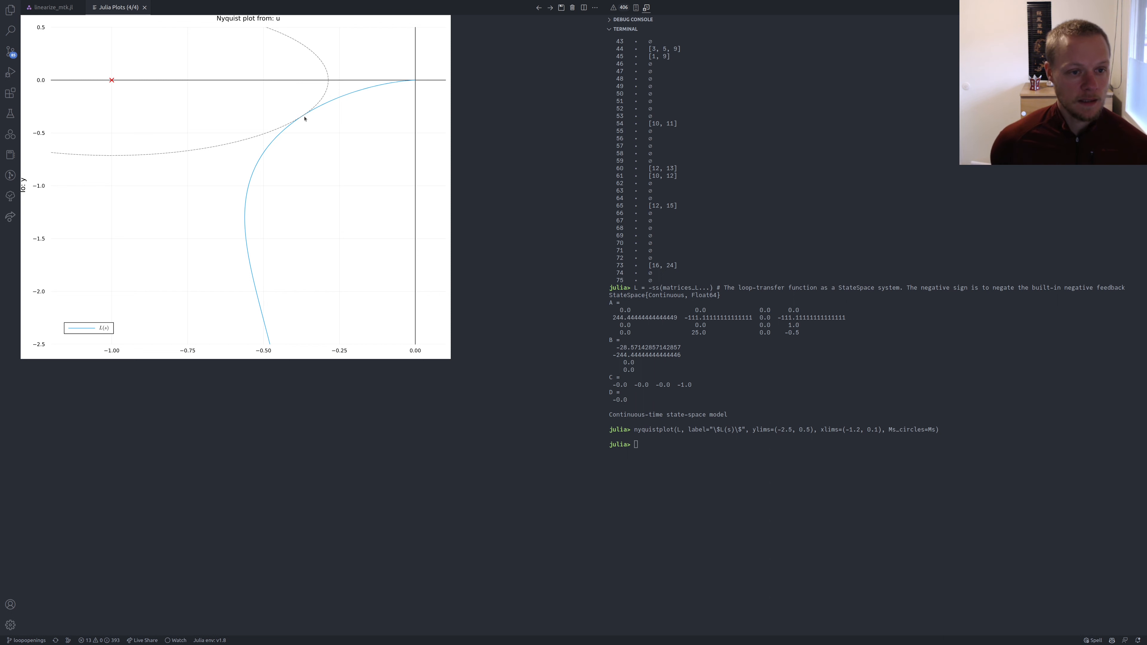
mouse_move(313, 114)
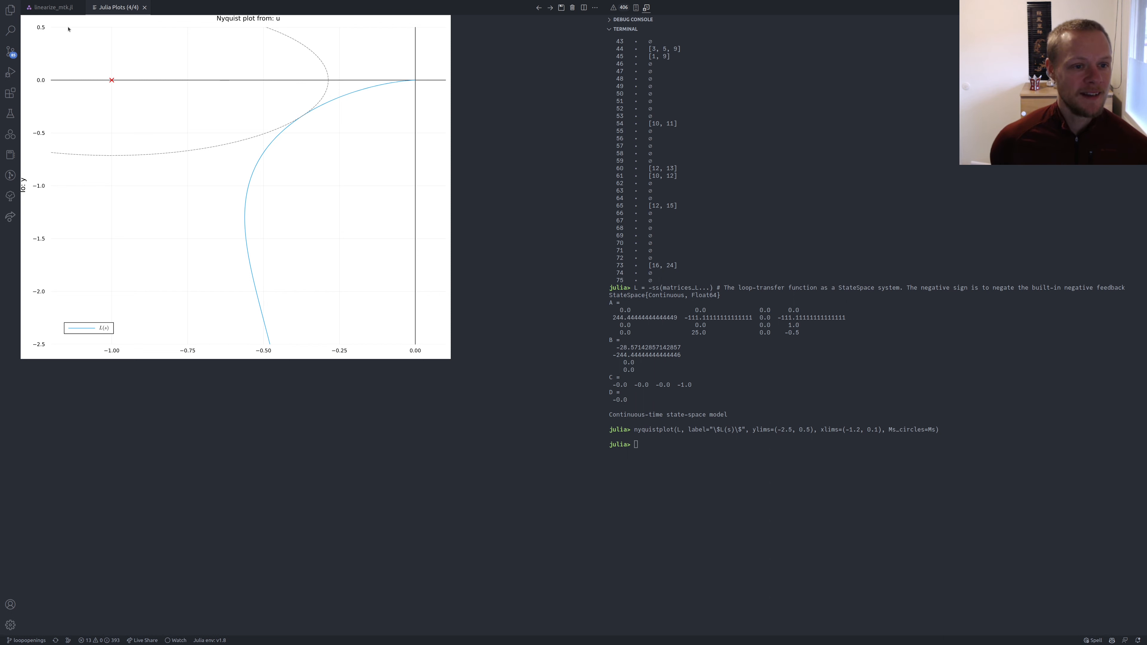
left_click(49, 6)
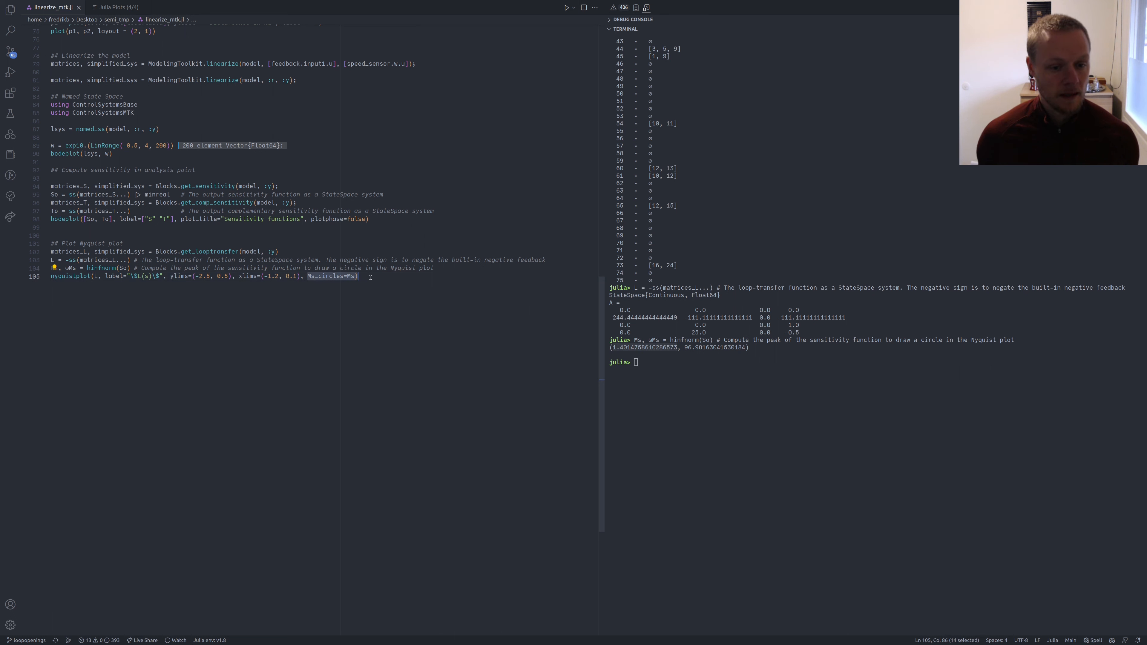
left_click(115, 7)
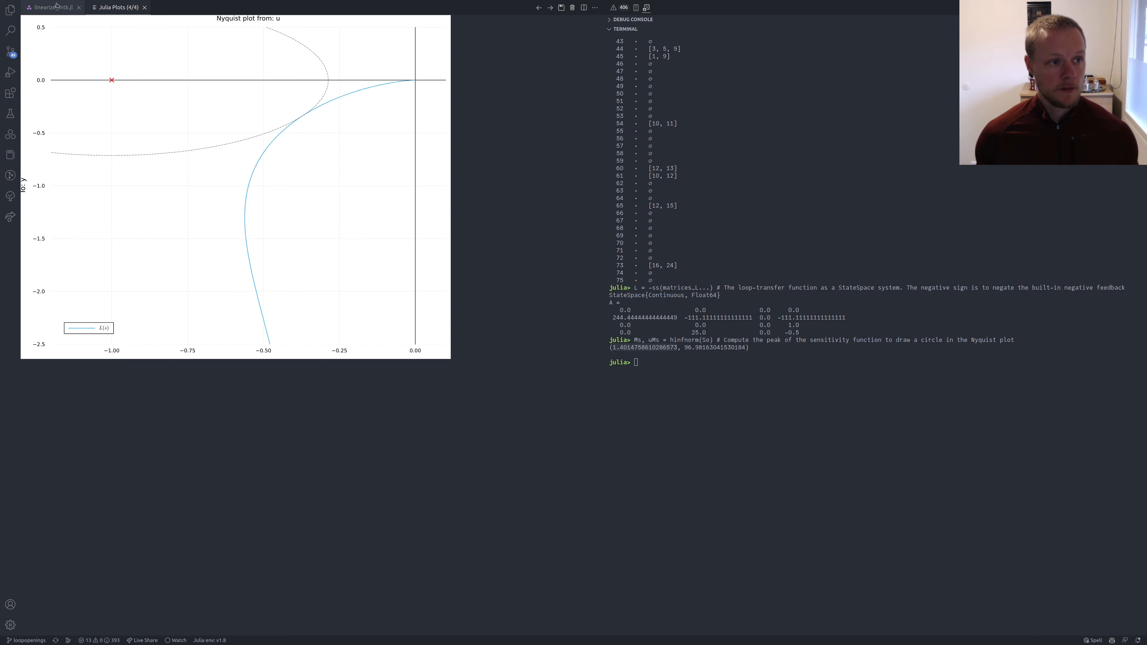
left_click(48, 7)
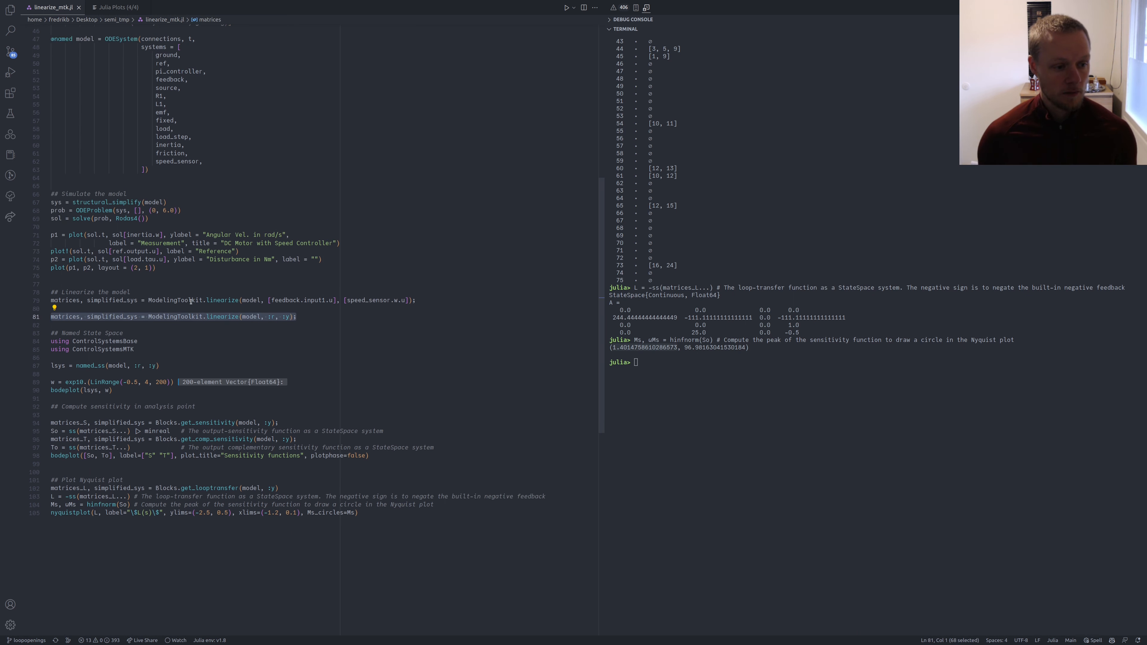
scroll("down", 3)
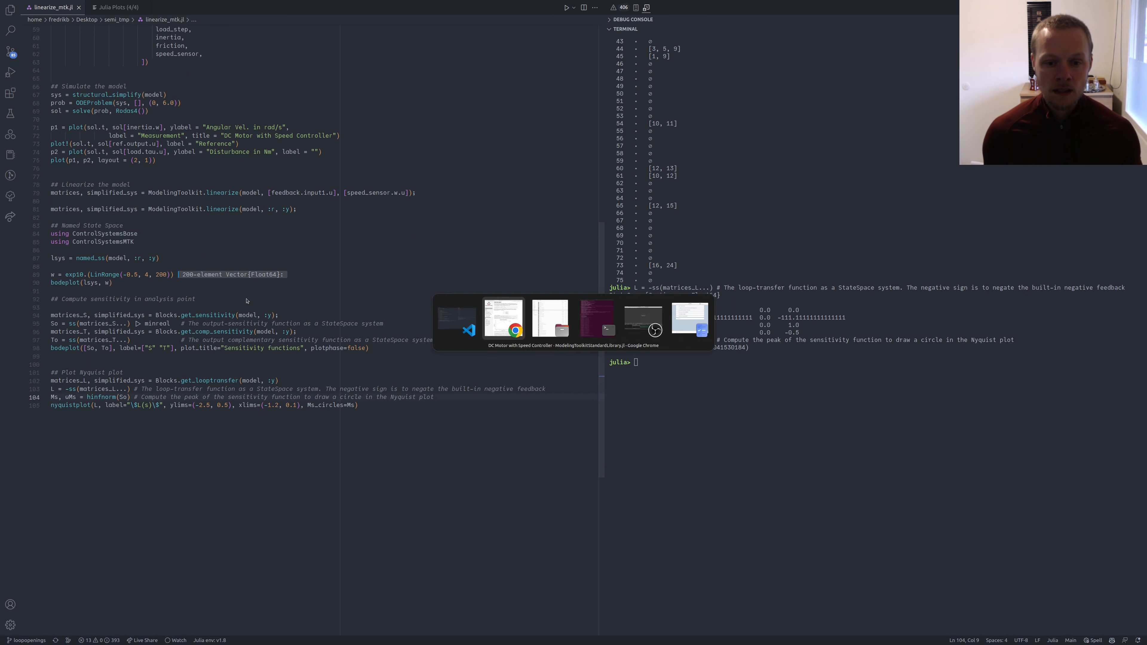
Switch to the Chrome window with the JuliaSimControl Linear analysis docs open
left_click(502, 319)
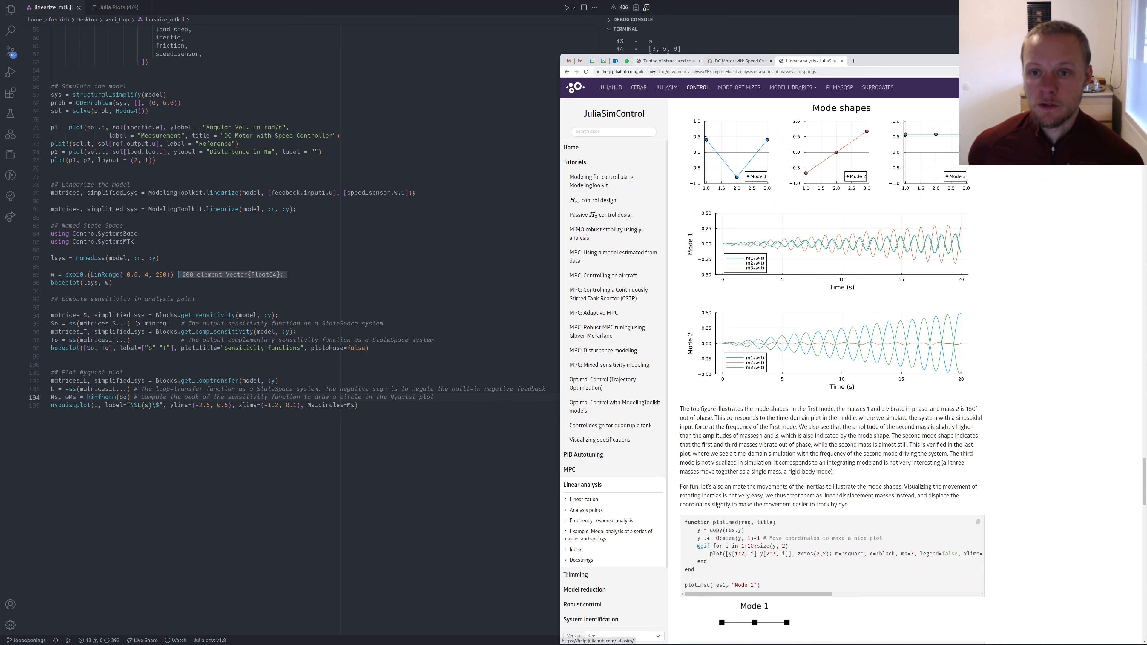
mouse_move(639, 87)
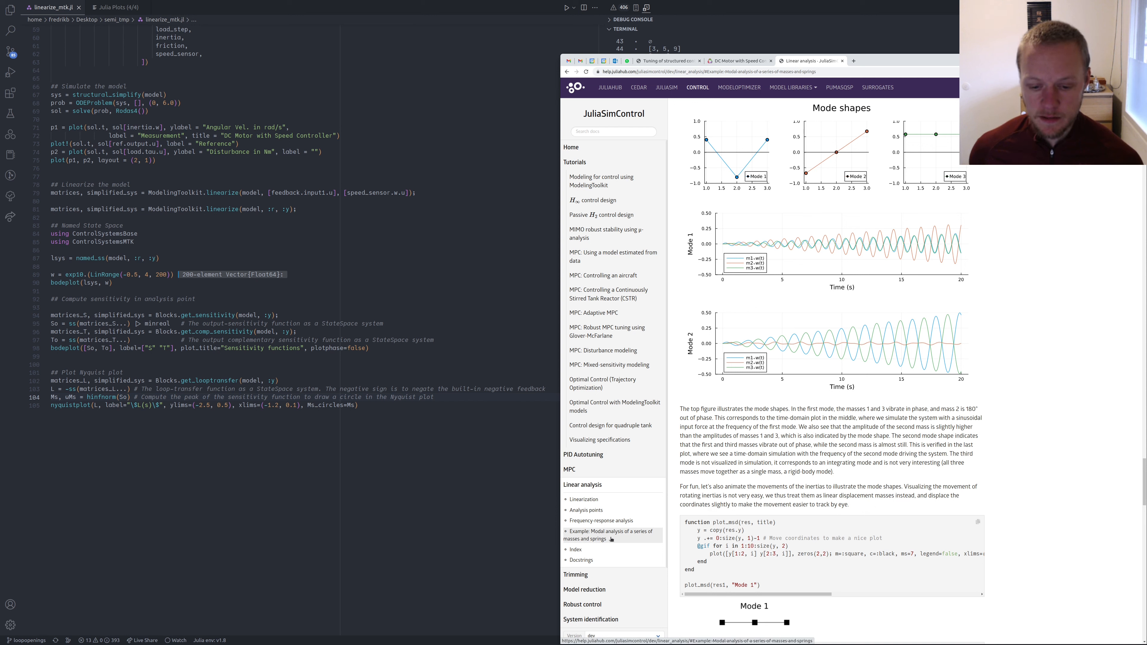
mouse_move(618, 531)
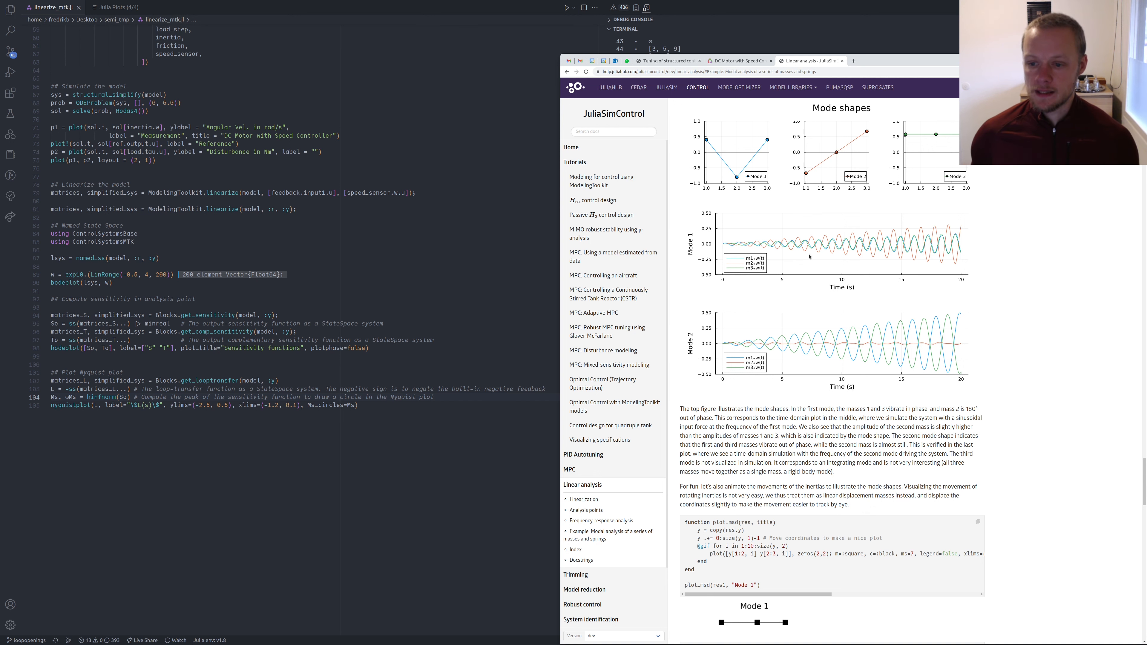
Scroll the docs page down to the Control design section with the mass-spring Bode, Nyquist and passivity plots
scroll("down", 3)
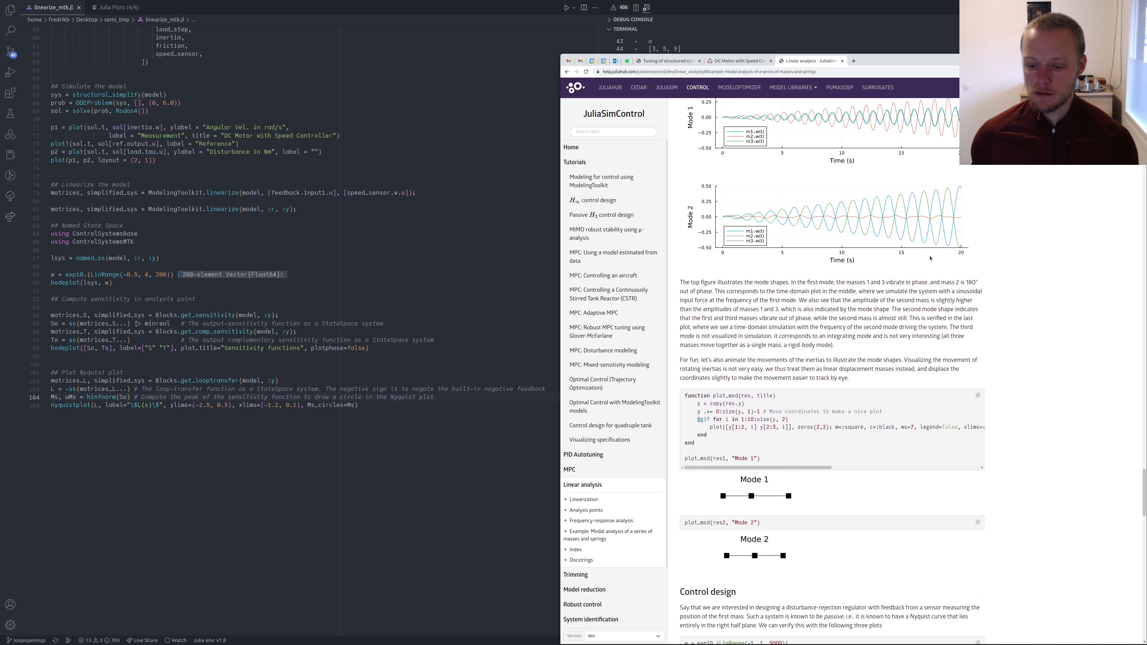
scroll("down", 3)
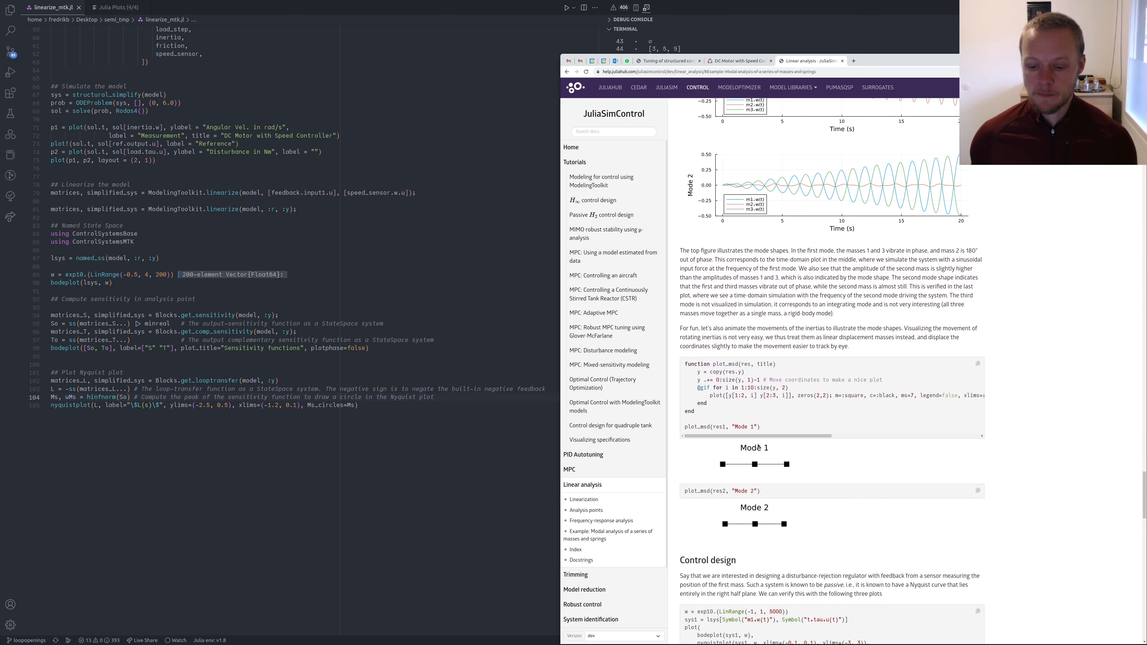
scroll("down", 3)
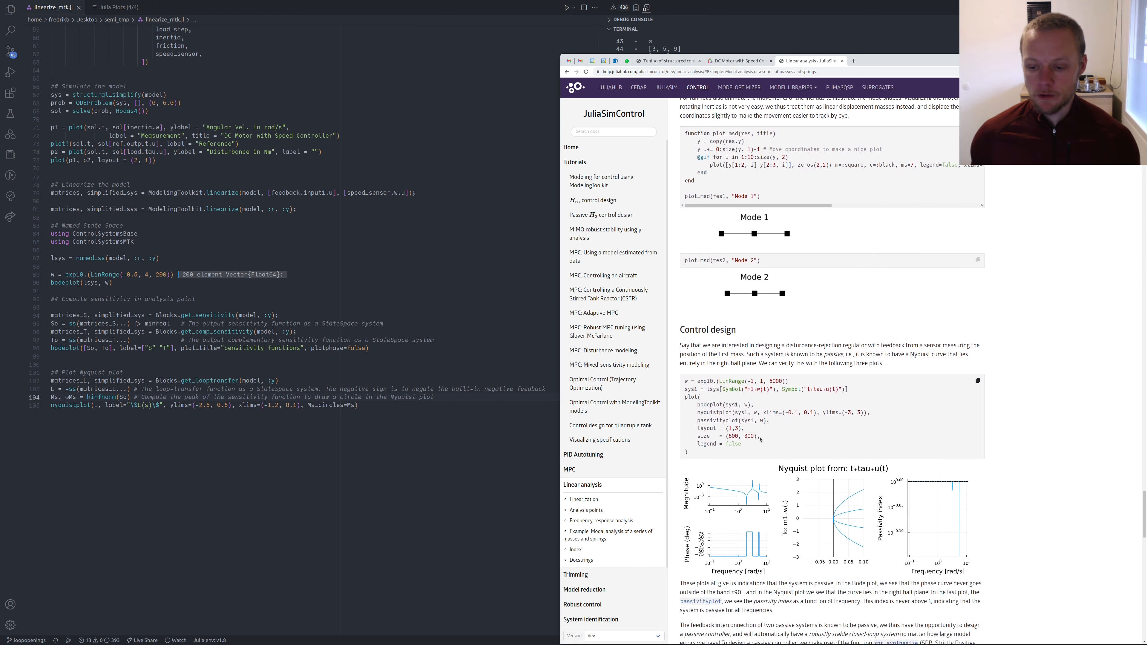
scroll("down", 3)
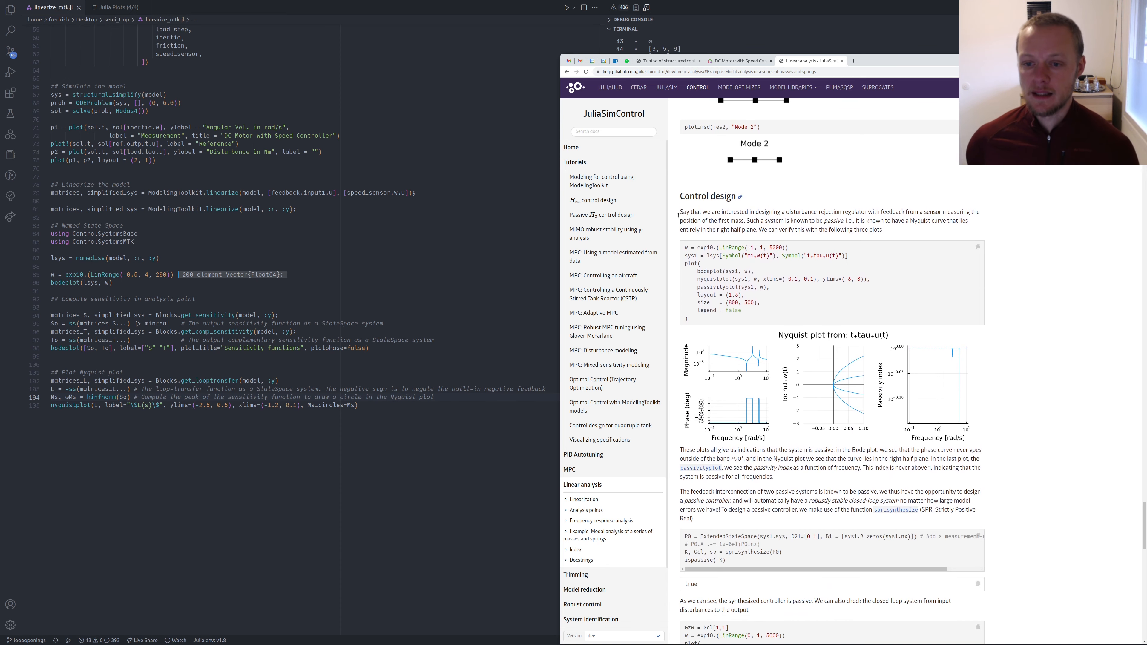
mouse_move(780, 211)
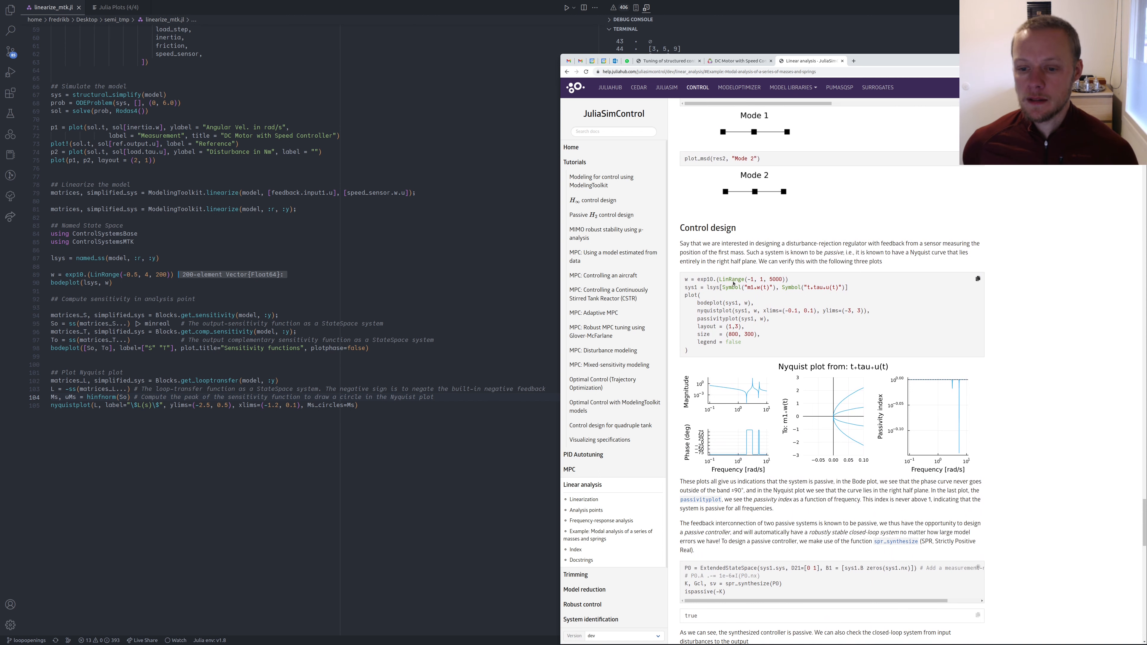
mouse_move(899, 289)
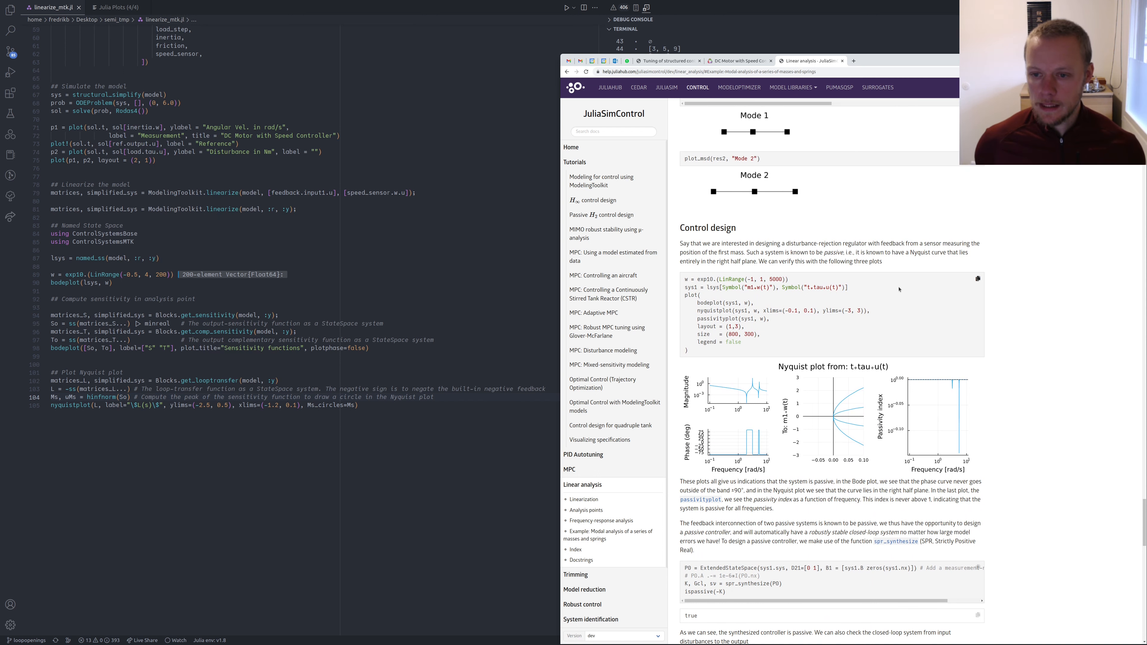
mouse_move(899, 290)
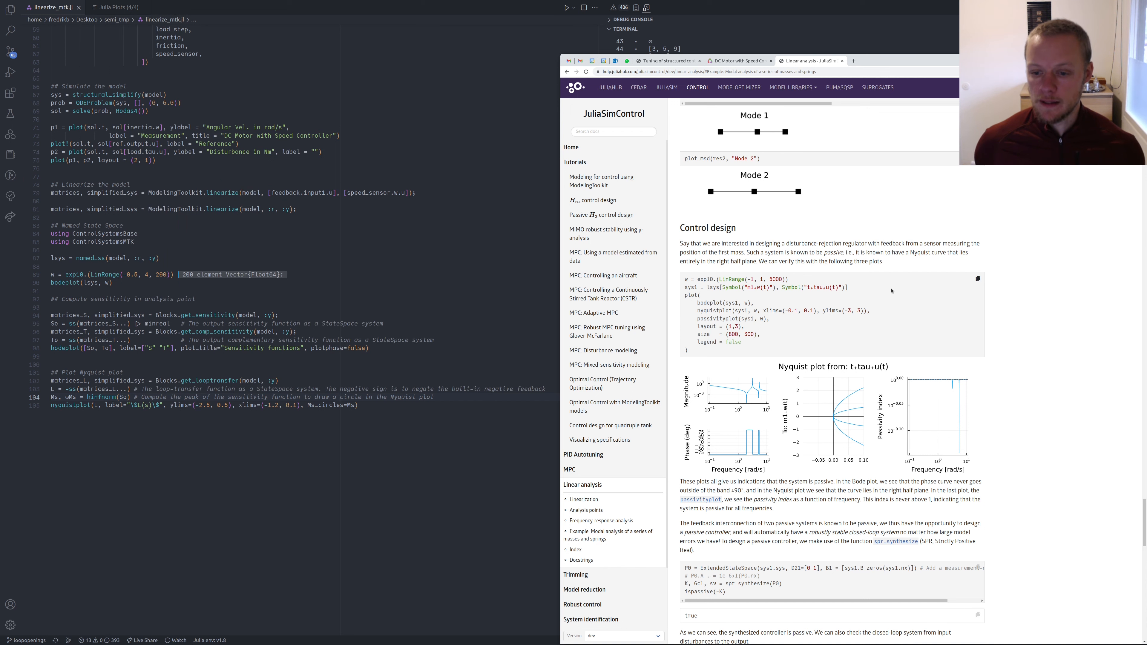
scroll("down", 3)
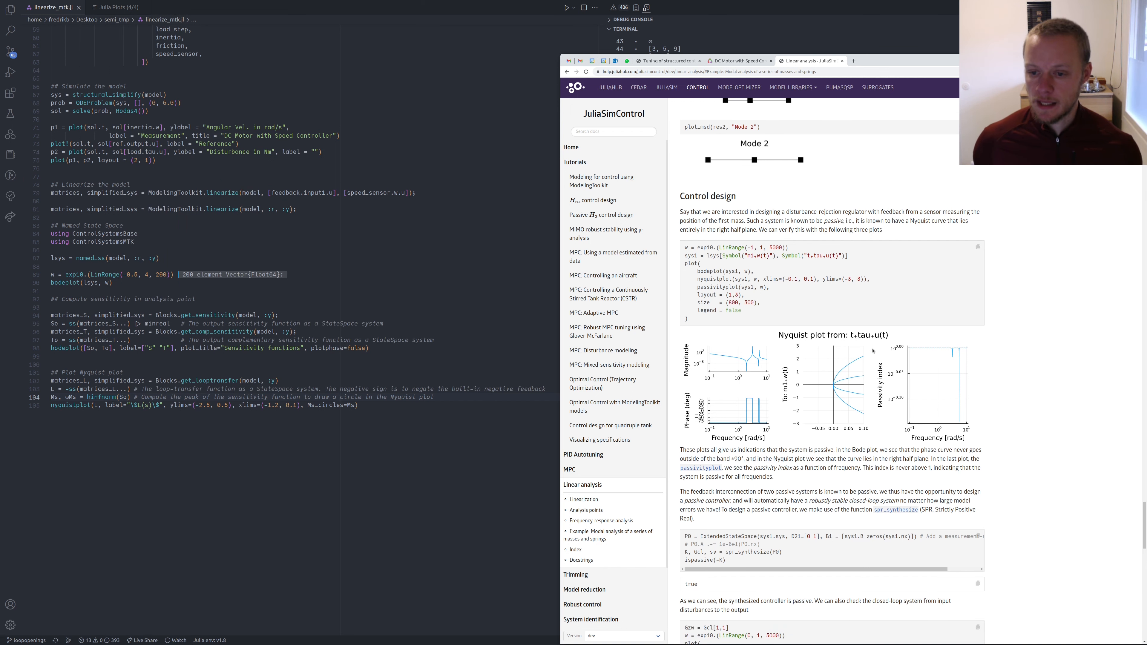
scroll("down", 3)
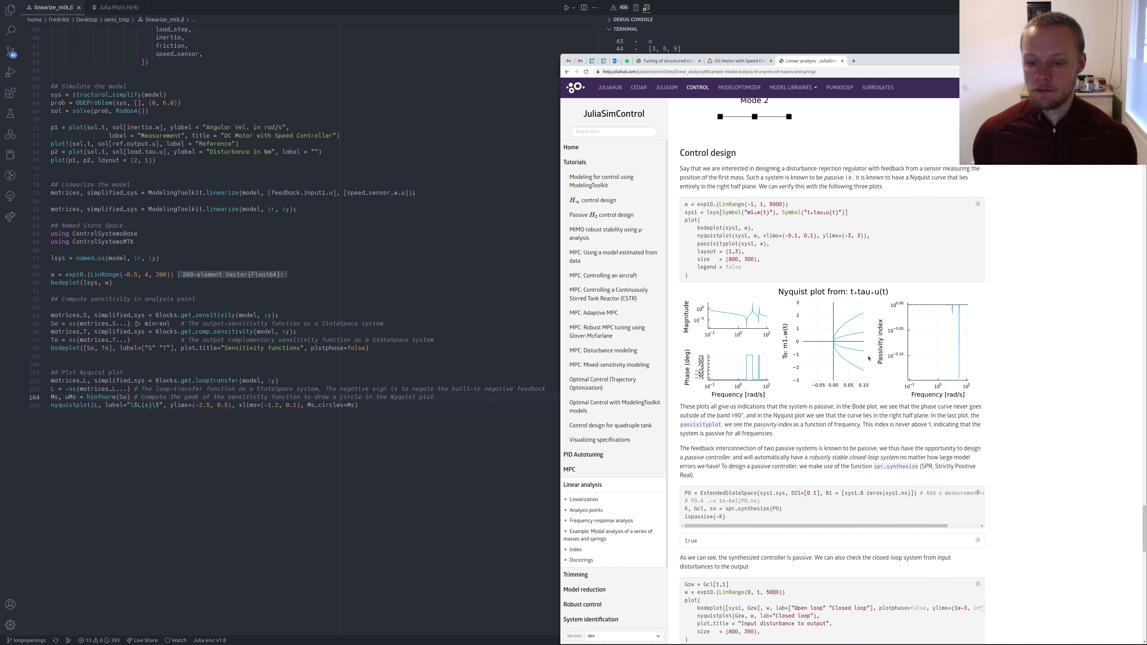